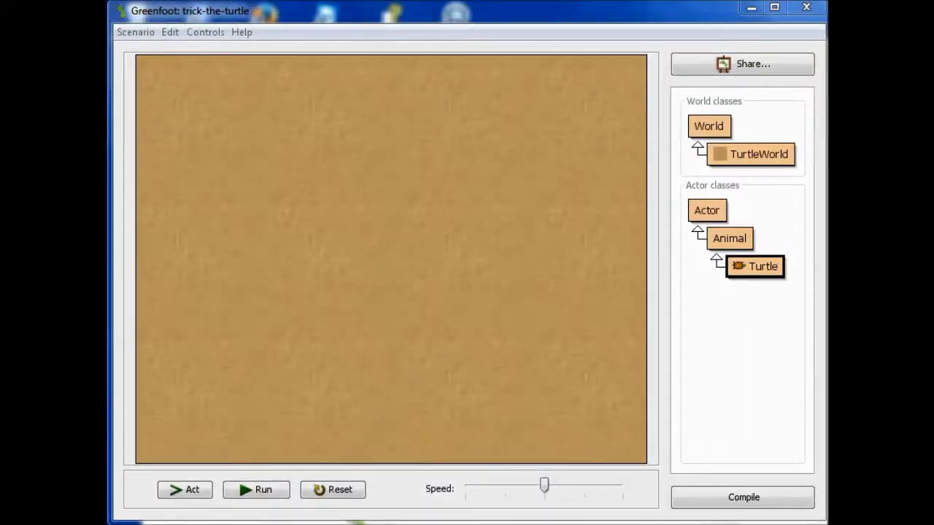
{"action": "mouse_move", "coordinate": [764, 385]}
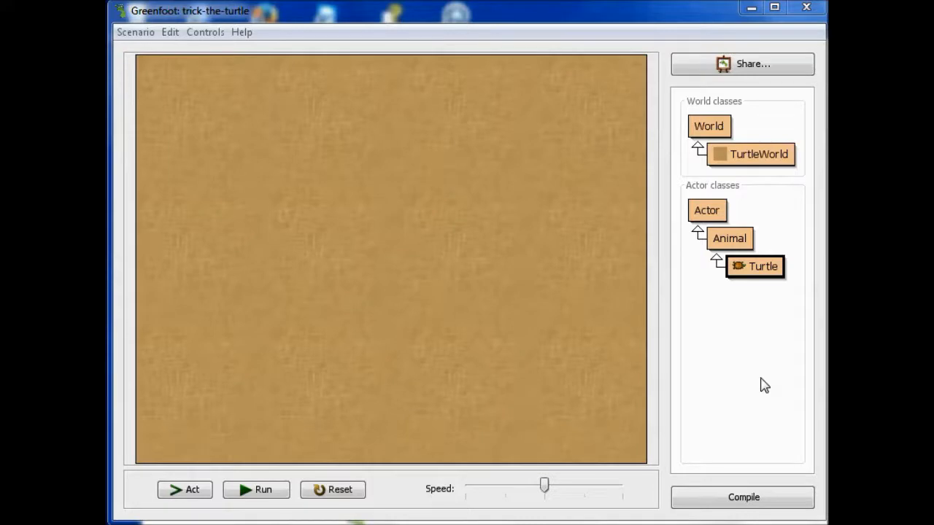
{"action": "mouse_move", "coordinate": [755, 265]}
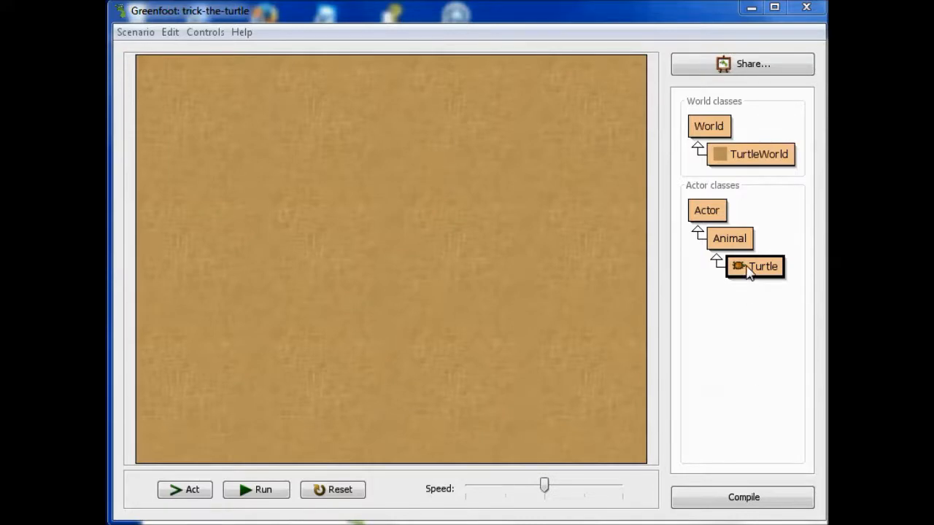
Step: Create a new Turtle in the world and list its methods, including those inherited from Animal
{"action": "right_click", "coordinate": [756, 266]}
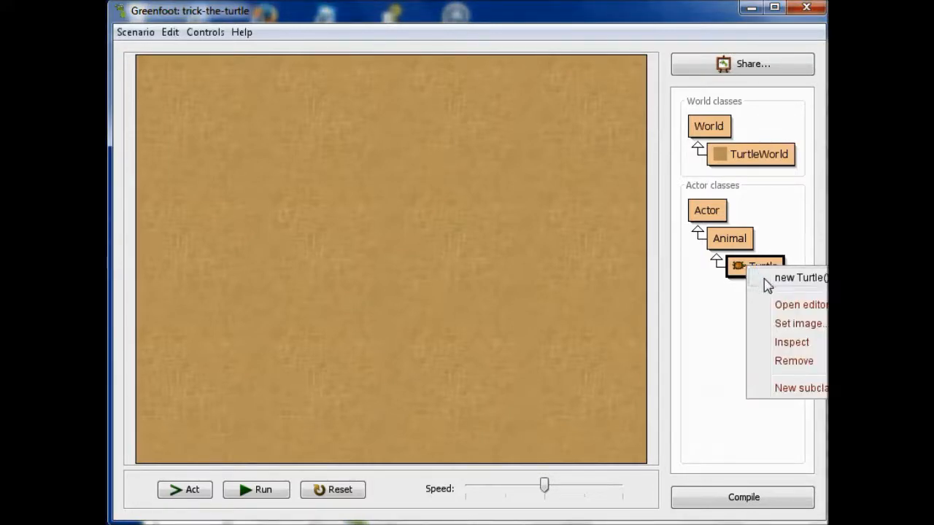
{"action": "left_click", "coordinate": [798, 277]}
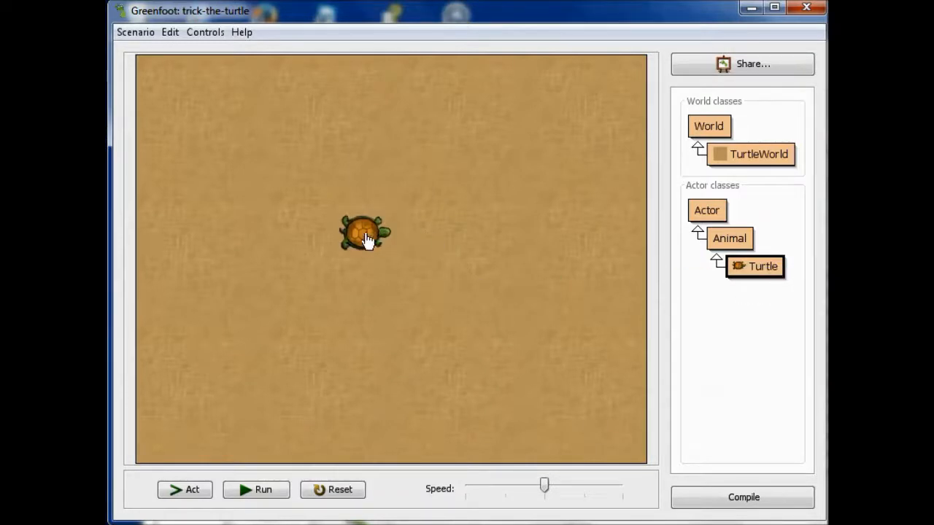
{"action": "right_click", "coordinate": [365, 233]}
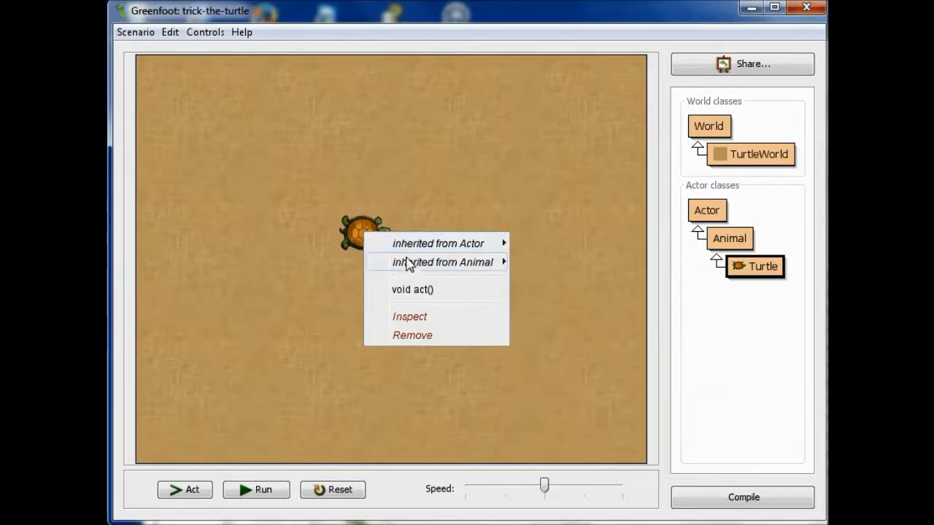
{"action": "mouse_move", "coordinate": [442, 262]}
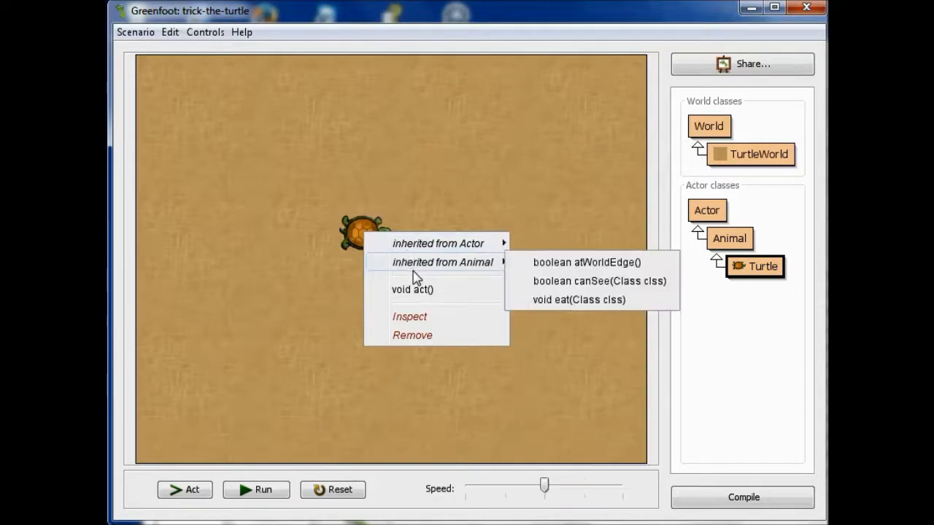
{"action": "mouse_move", "coordinate": [413, 299]}
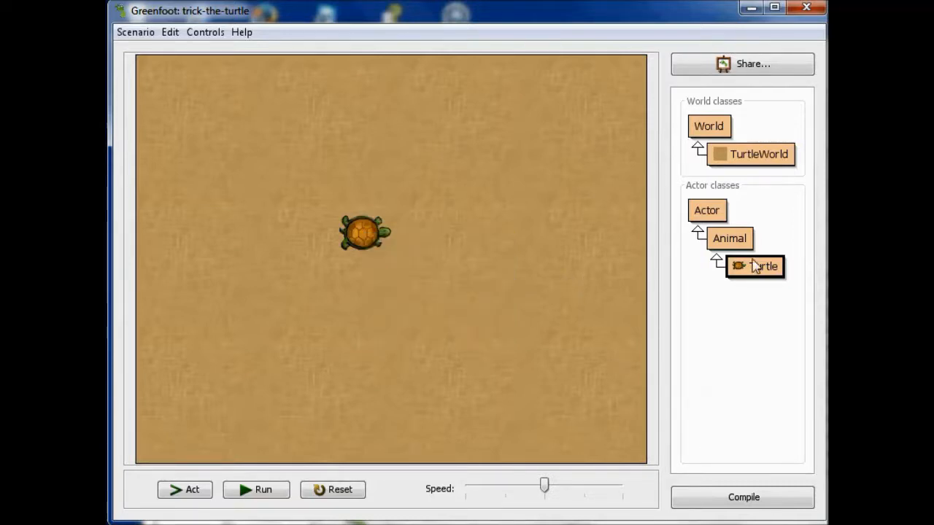
{"action": "double_click", "coordinate": [753, 266]}
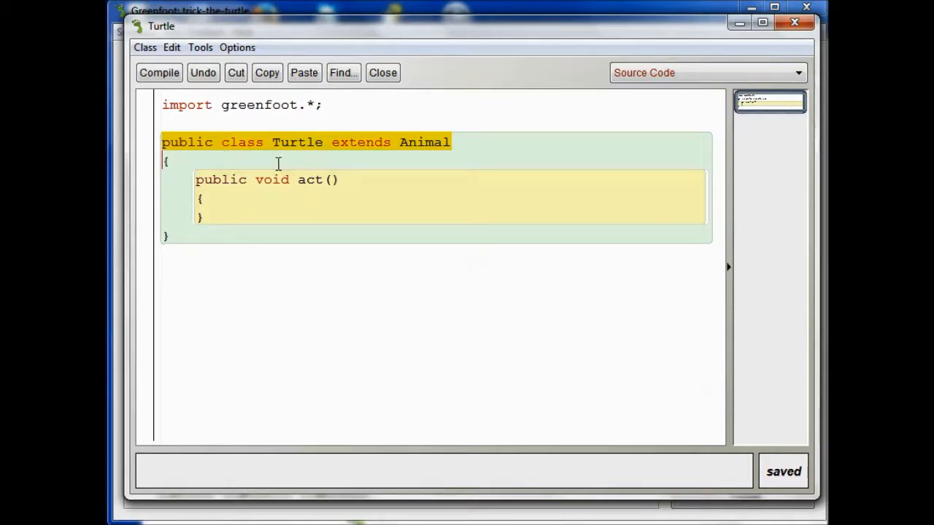
{"action": "mouse_move", "coordinate": [306, 173]}
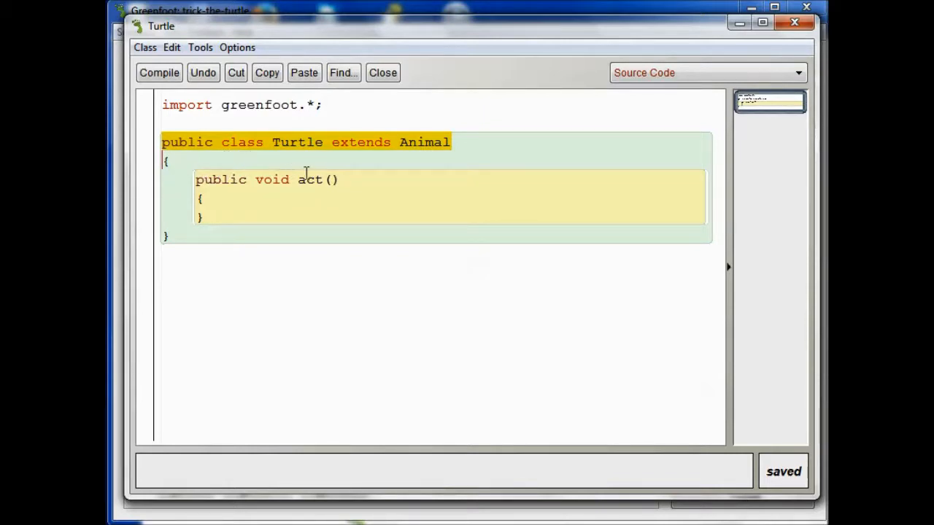
{"action": "double_click", "coordinate": [296, 141]}
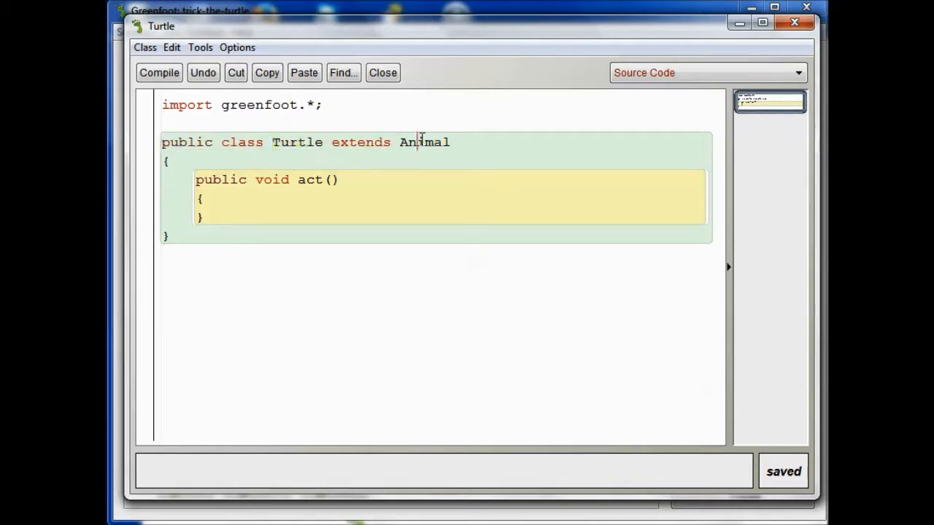
{"action": "left_click", "coordinate": [382, 73]}
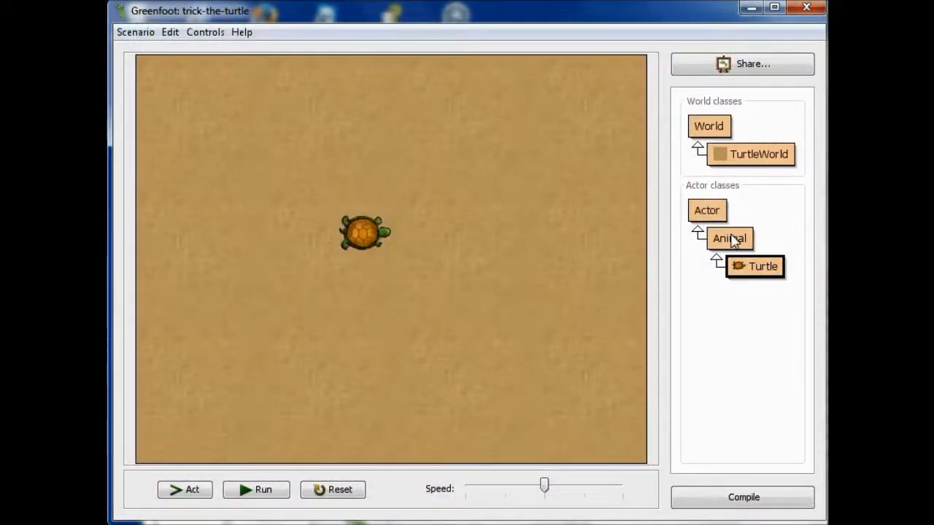
Step: Reopen the Turtle source and highlight 'public', 'void' and the name in act's header
{"action": "double_click", "coordinate": [761, 266]}
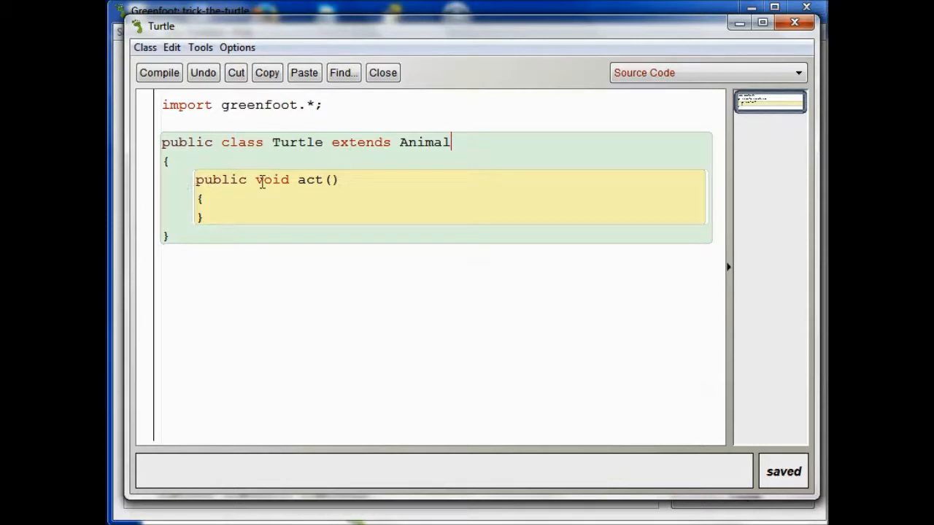
{"action": "mouse_move", "coordinate": [301, 206]}
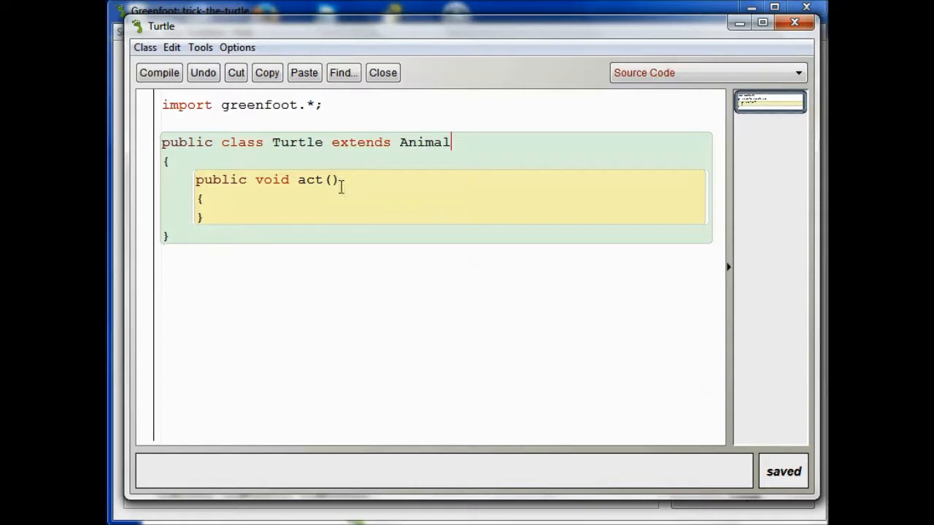
{"action": "mouse_move", "coordinate": [257, 180]}
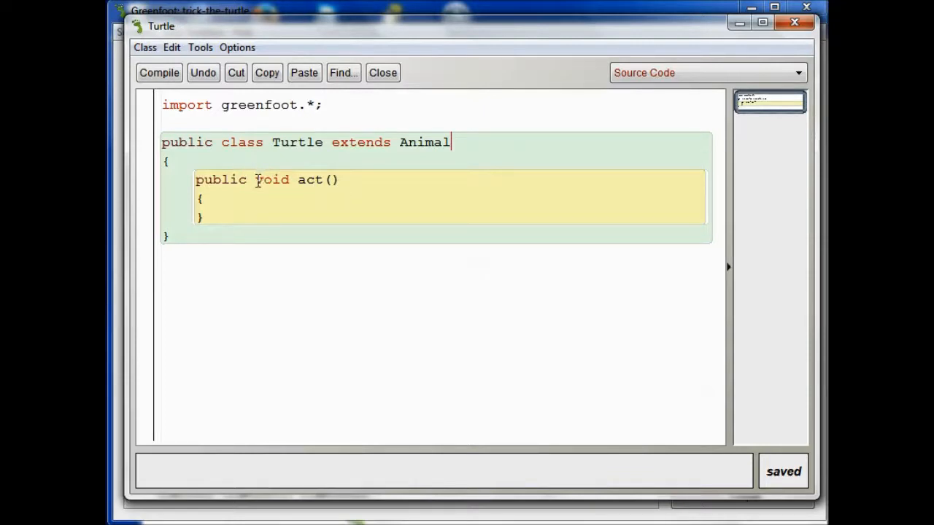
{"action": "double_click", "coordinate": [221, 180]}
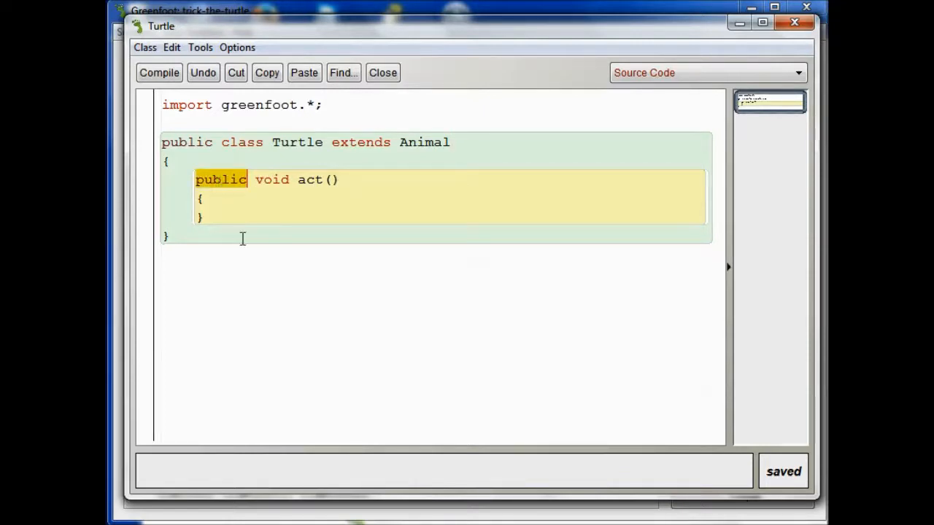
{"action": "mouse_move", "coordinate": [242, 213]}
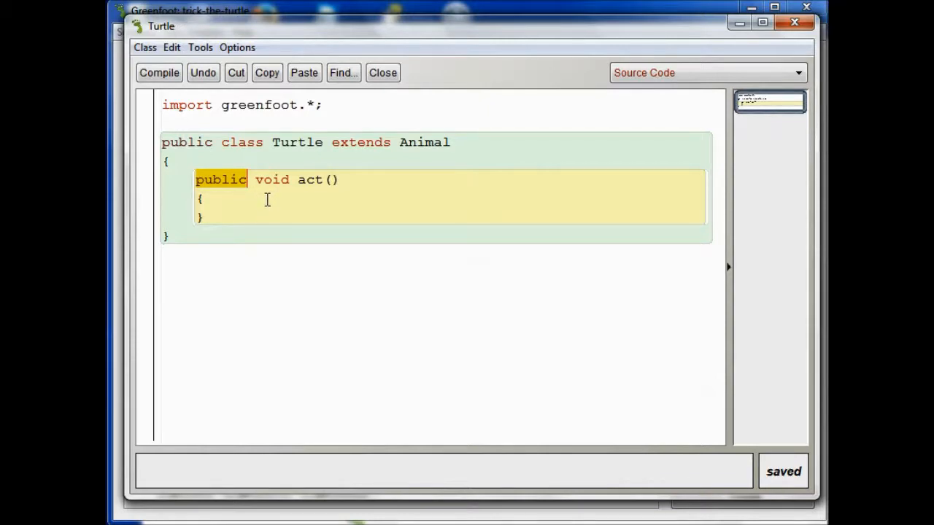
{"action": "mouse_move", "coordinate": [297, 199]}
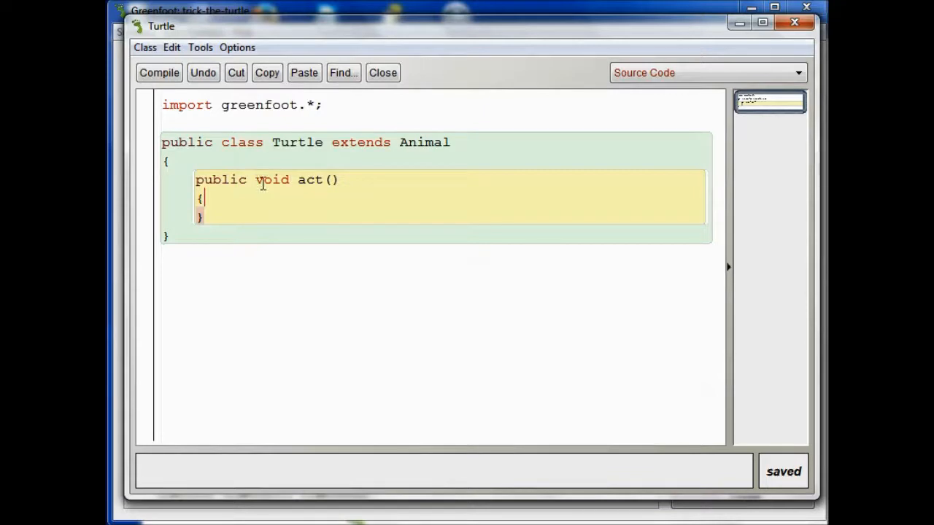
{"action": "double_click", "coordinate": [271, 179]}
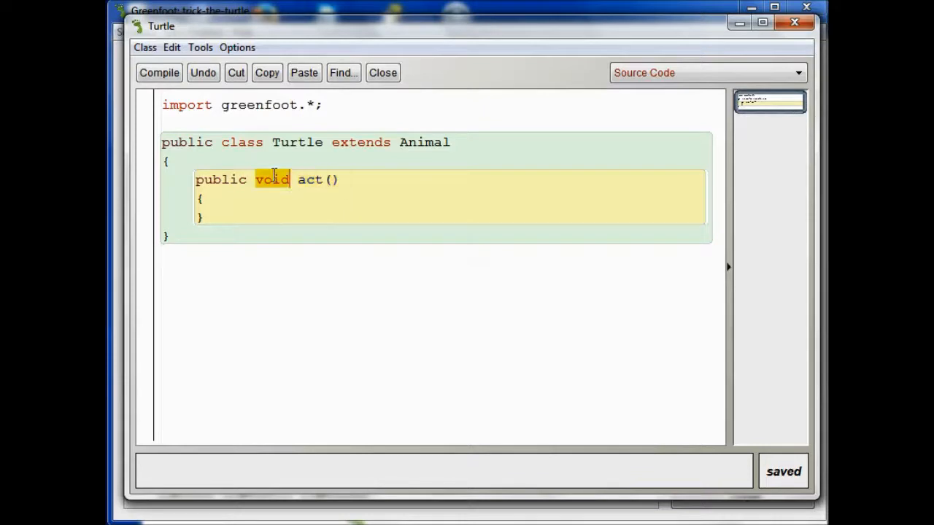
{"action": "double_click", "coordinate": [309, 179]}
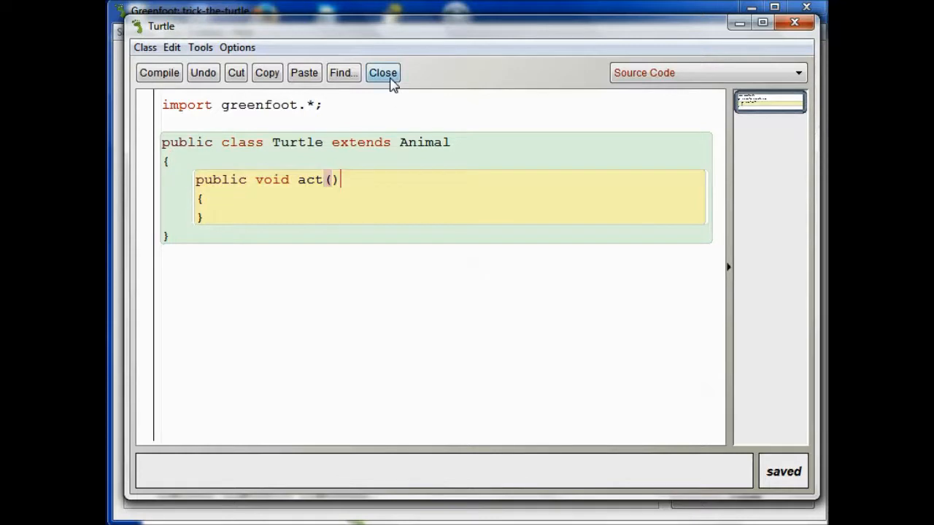
{"action": "left_click", "coordinate": [382, 73]}
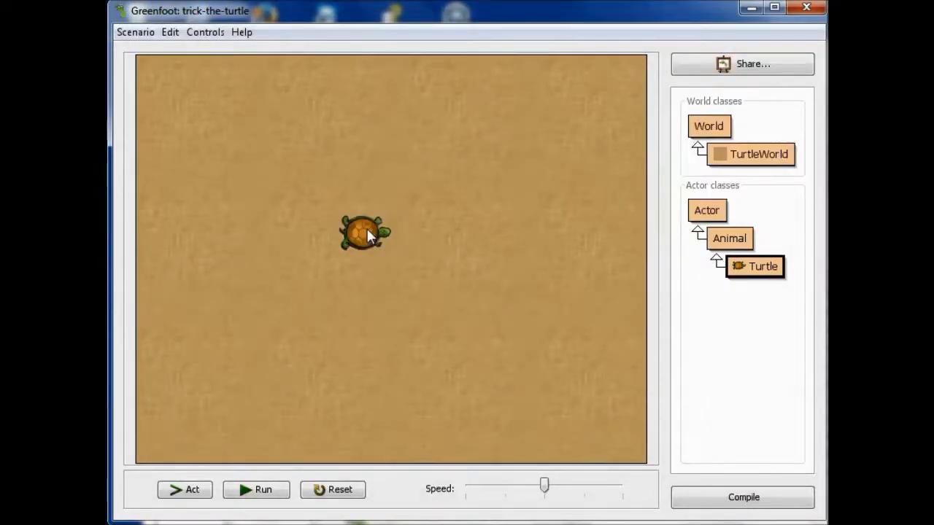
{"action": "right_click", "coordinate": [365, 233]}
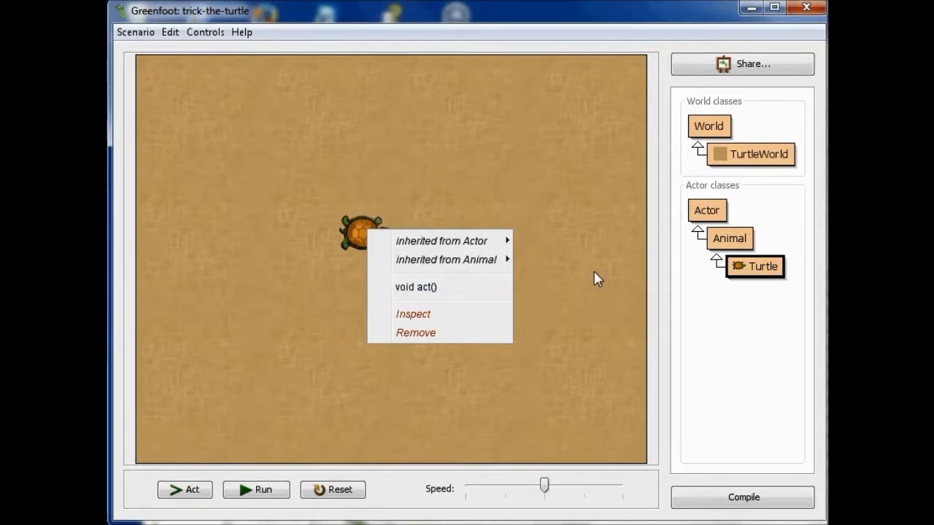
{"action": "left_click", "coordinate": [416, 286]}
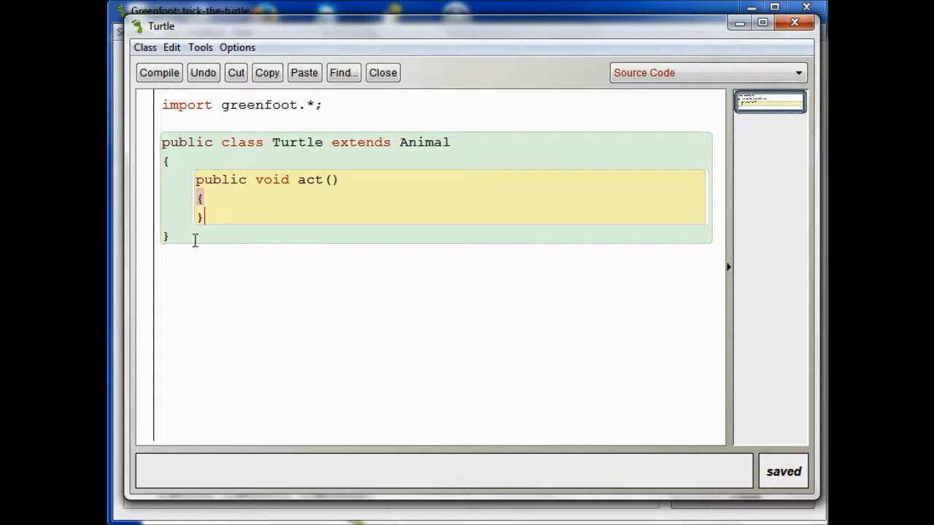
{"action": "mouse_move", "coordinate": [251, 207]}
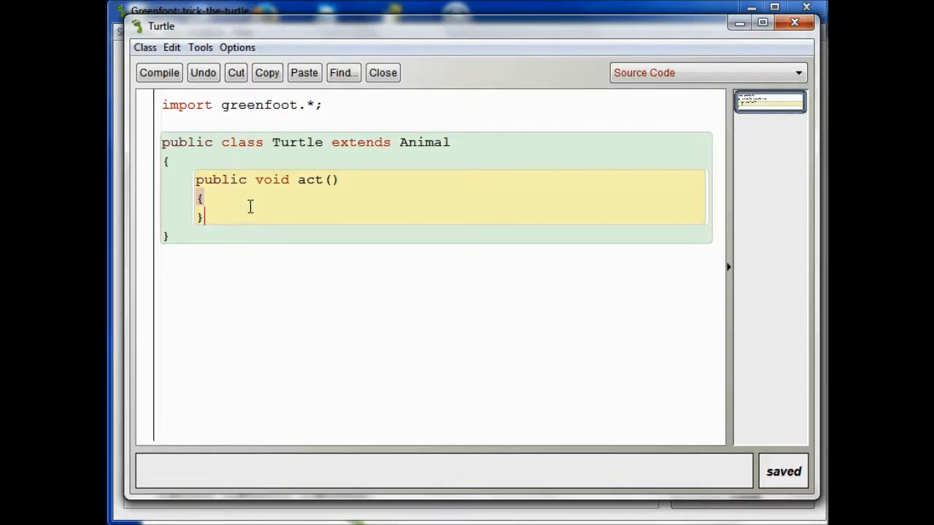
{"action": "mouse_move", "coordinate": [259, 261]}
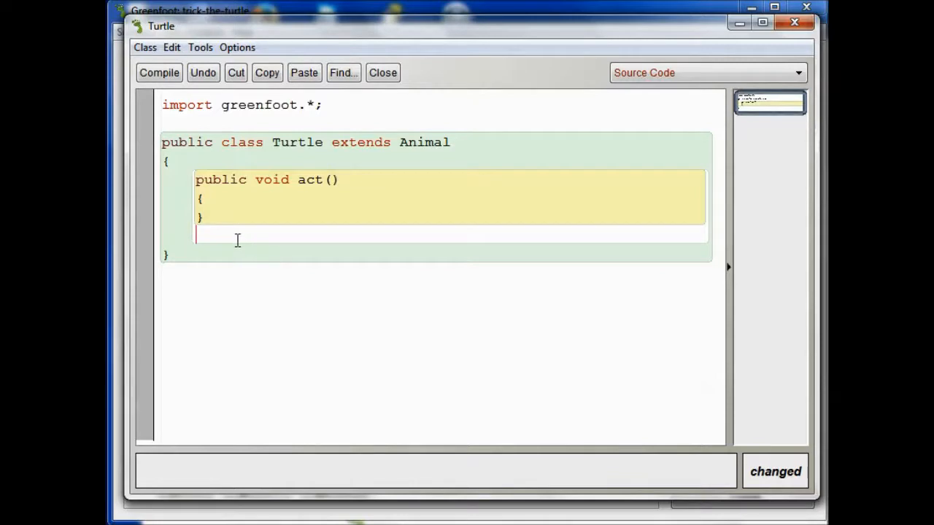
{"action": "mouse_move", "coordinate": [340, 228]}
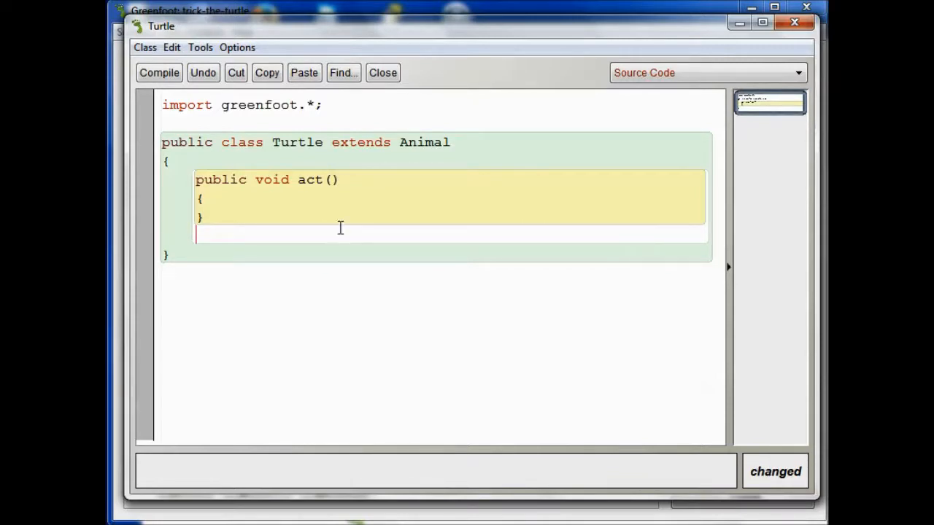
{"action": "mouse_move", "coordinate": [242, 240]}
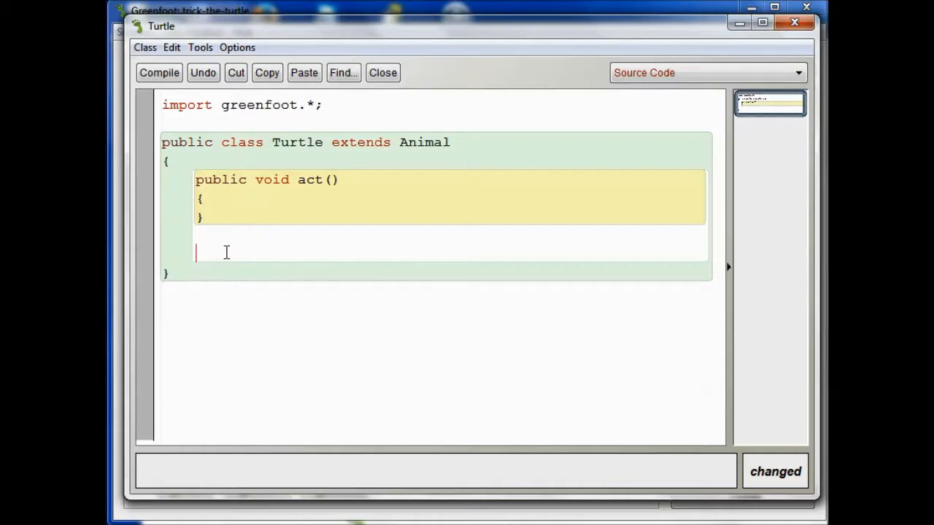
{"action": "mouse_move", "coordinate": [313, 261]}
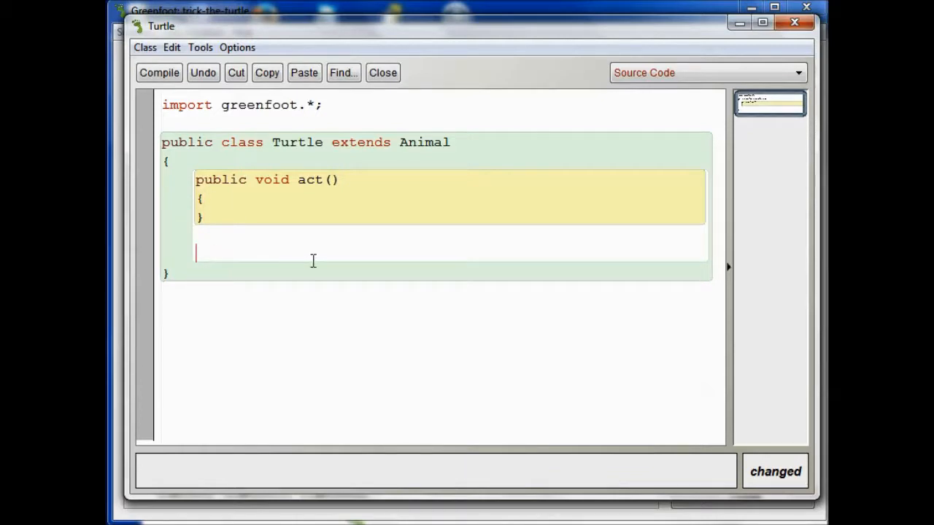
{"action": "mouse_move", "coordinate": [380, 221]}
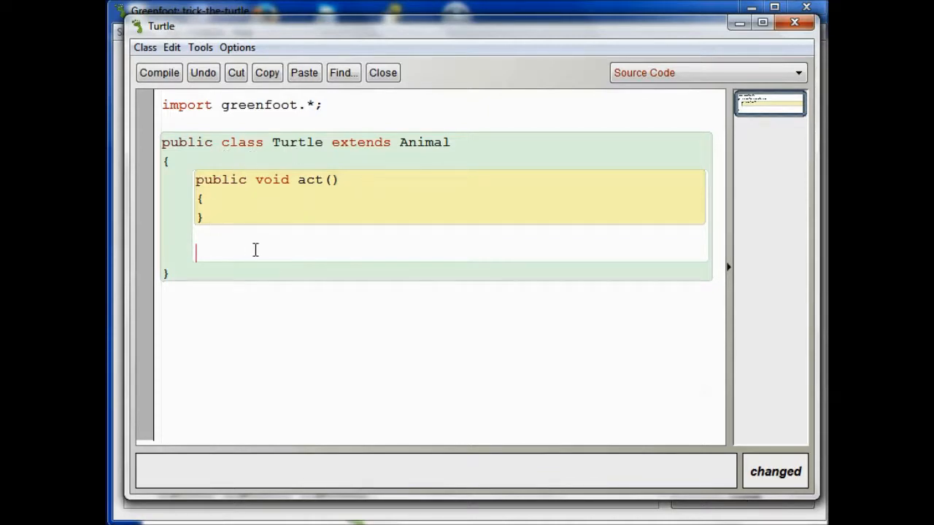
{"action": "mouse_move", "coordinate": [159, 73]}
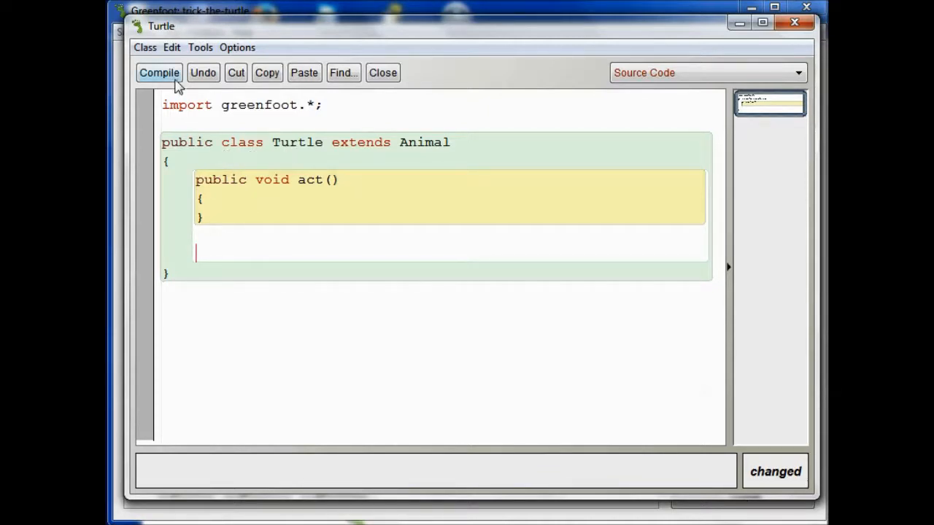
Step: Insert the sampleMethod template into the Turtle class via Edit > Insert method
{"action": "left_click", "coordinate": [173, 47]}
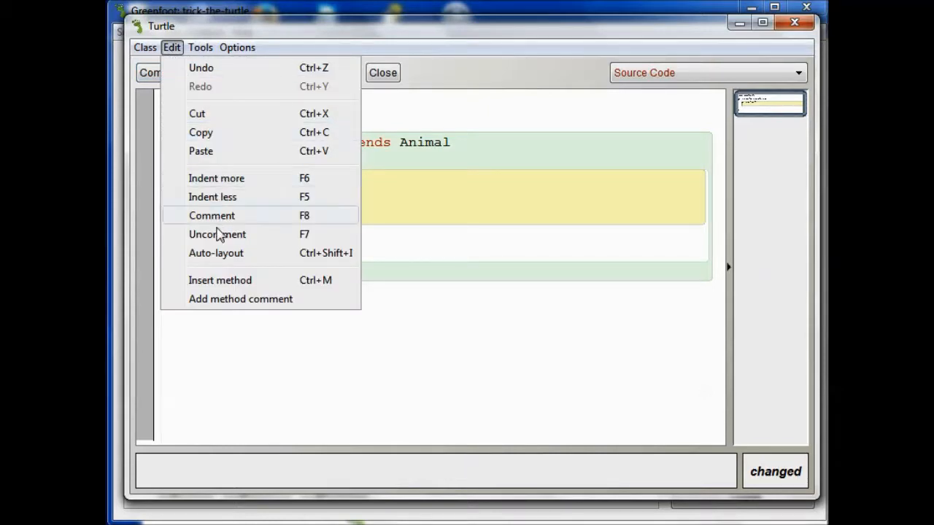
{"action": "mouse_move", "coordinate": [220, 283]}
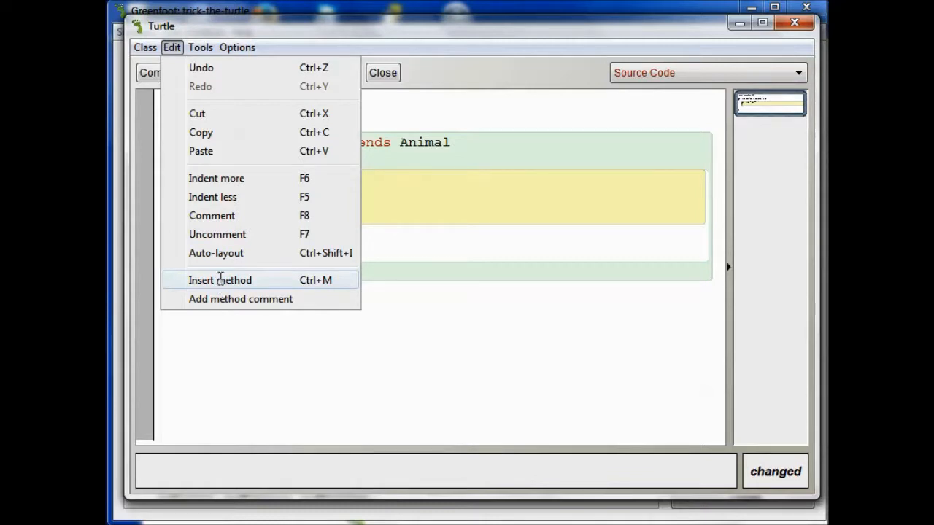
{"action": "left_click", "coordinate": [219, 280]}
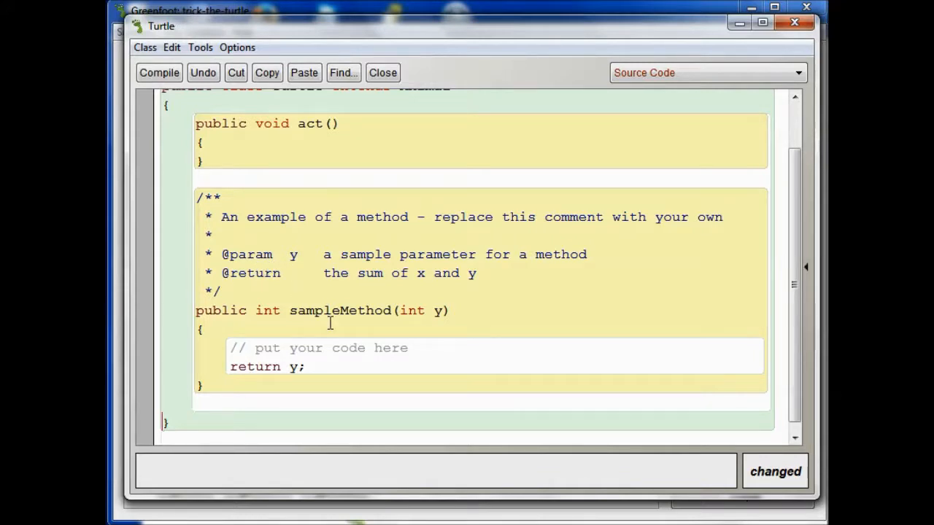
{"action": "mouse_move", "coordinate": [454, 264]}
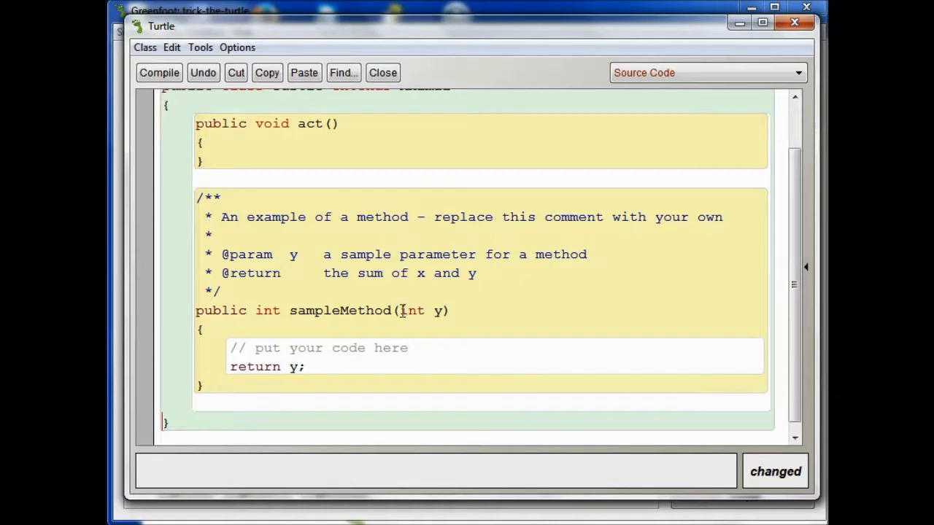
{"action": "left_click_drag", "start_coordinate": [400, 310], "coordinate": [436, 309]}
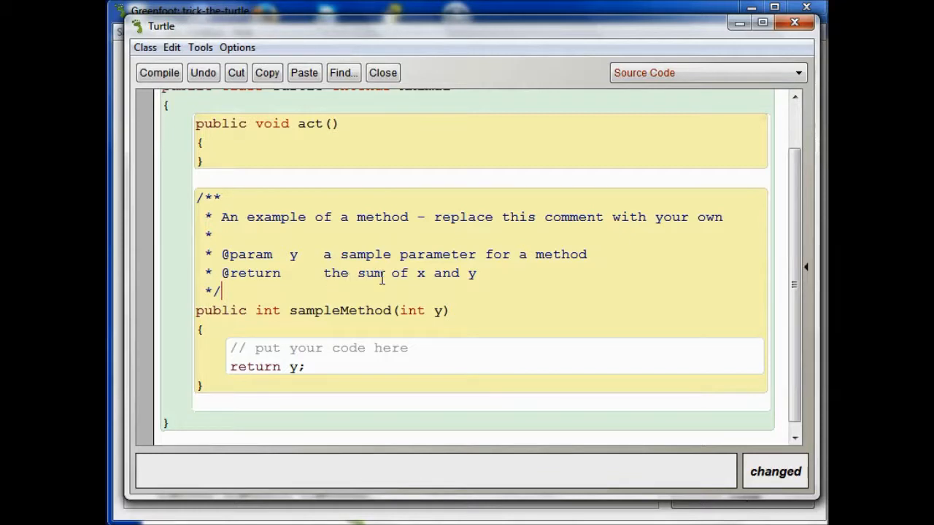
{"action": "mouse_move", "coordinate": [490, 274]}
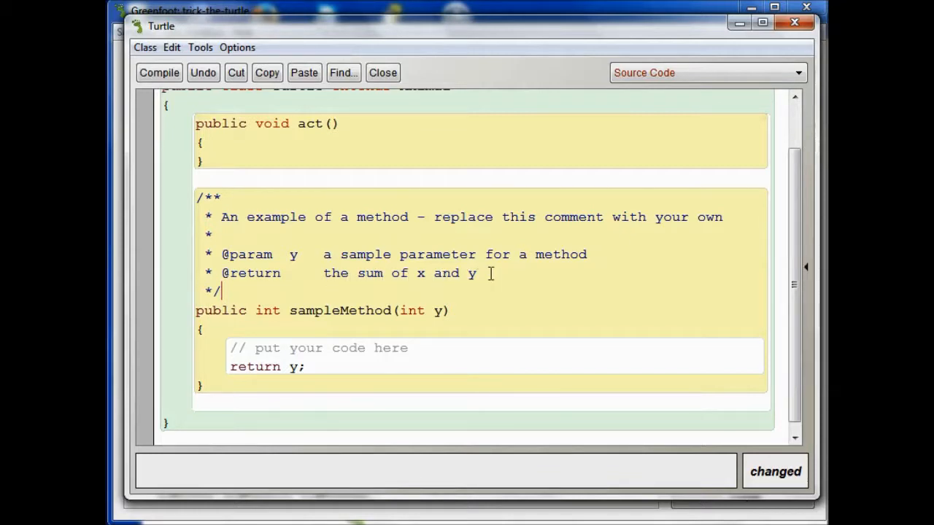
{"action": "mouse_move", "coordinate": [298, 338]}
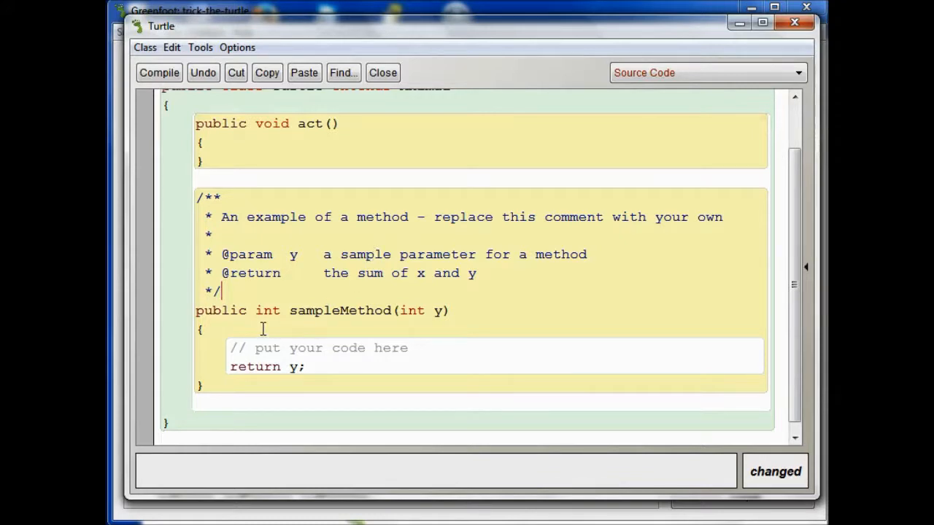
{"action": "left_click_drag", "start_coordinate": [307, 254], "coordinate": [289, 309]}
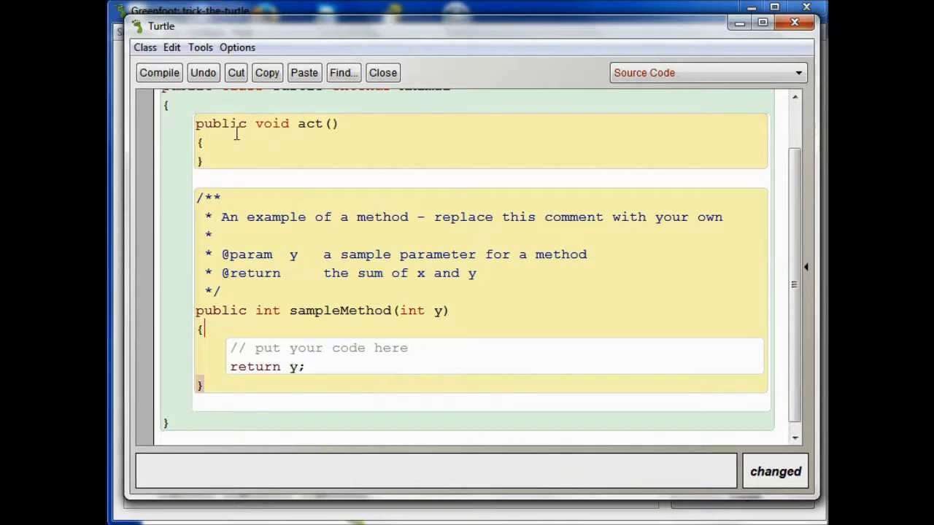
{"action": "double_click", "coordinate": [220, 123]}
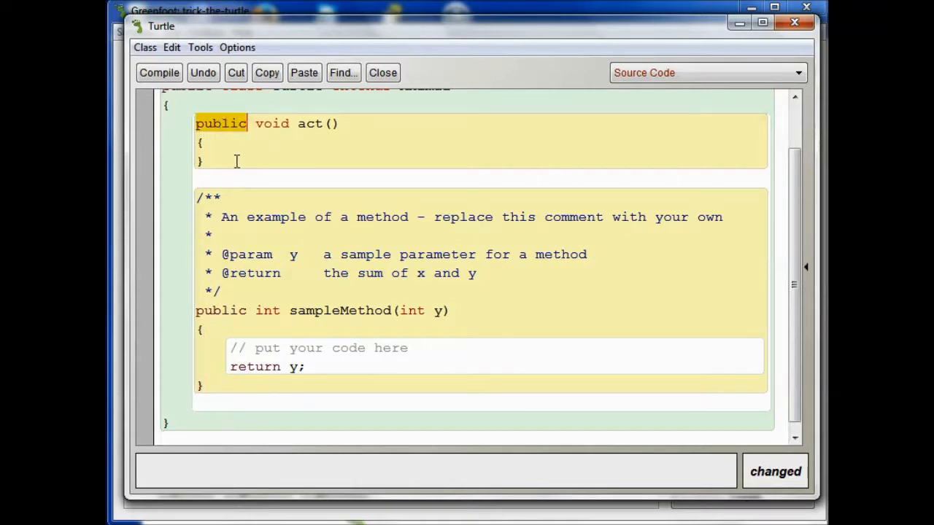
{"action": "mouse_move", "coordinate": [254, 163]}
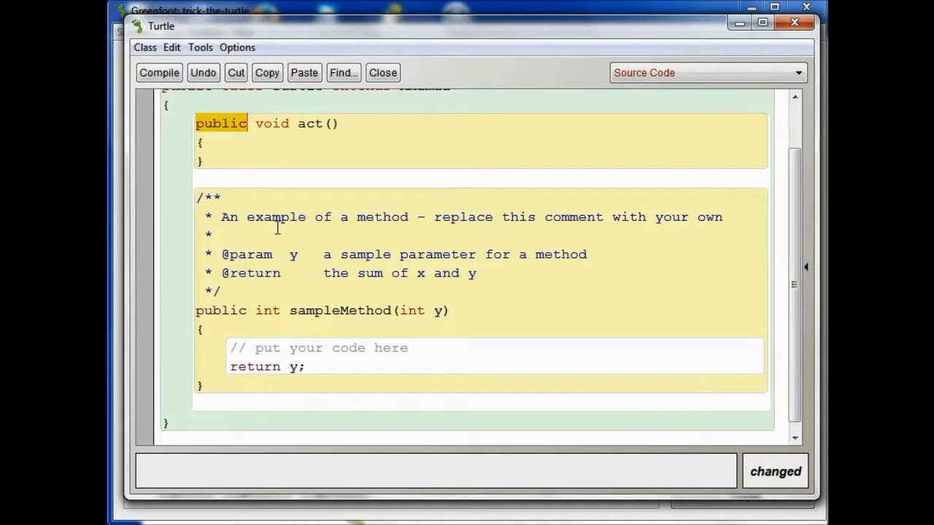
{"action": "mouse_move", "coordinate": [276, 127]}
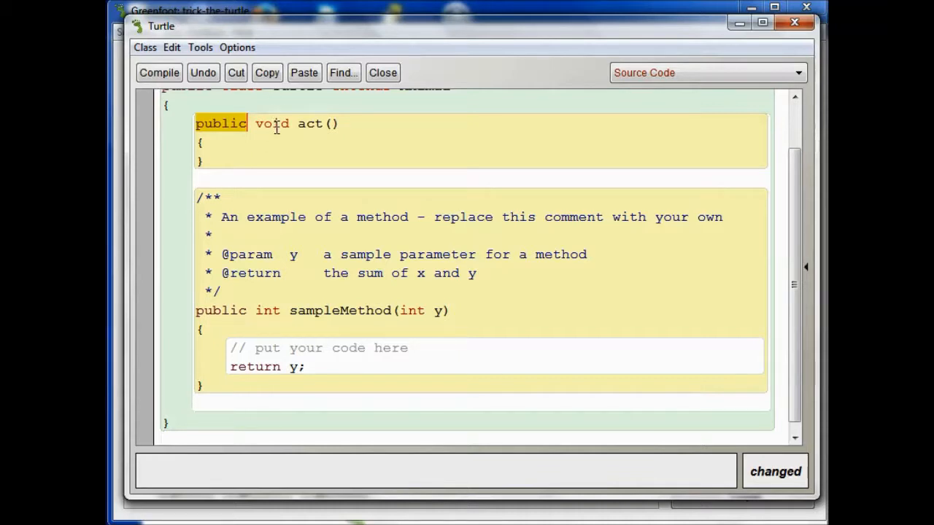
{"action": "double_click", "coordinate": [271, 122]}
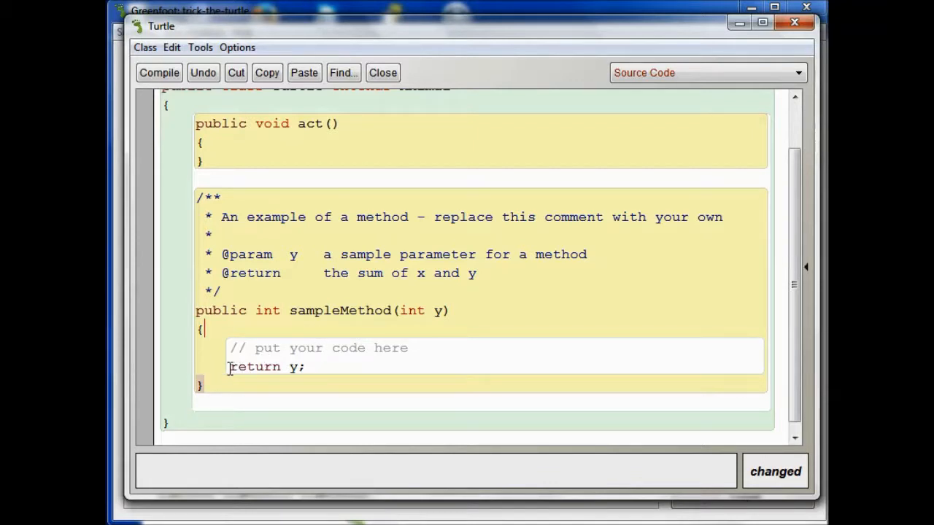
{"action": "left_click_drag", "start_coordinate": [229, 366], "coordinate": [298, 366]}
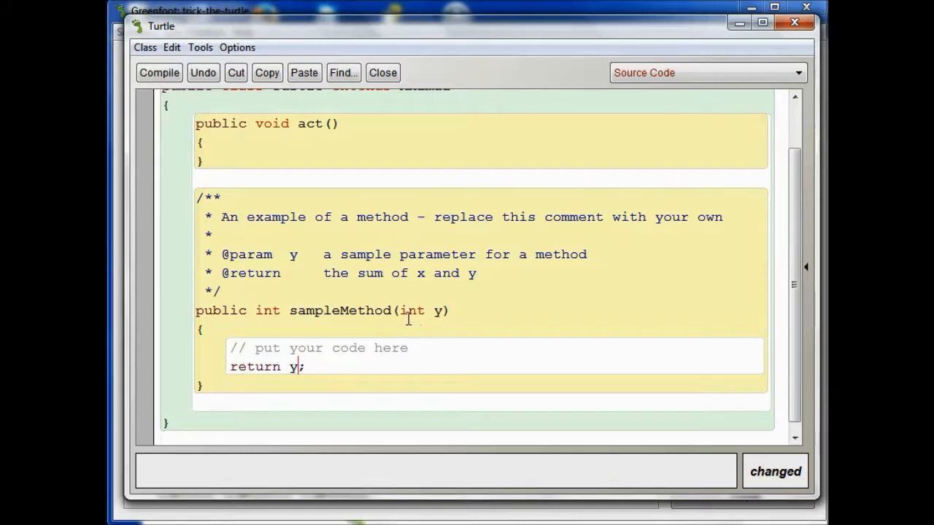
{"action": "mouse_move", "coordinate": [436, 309]}
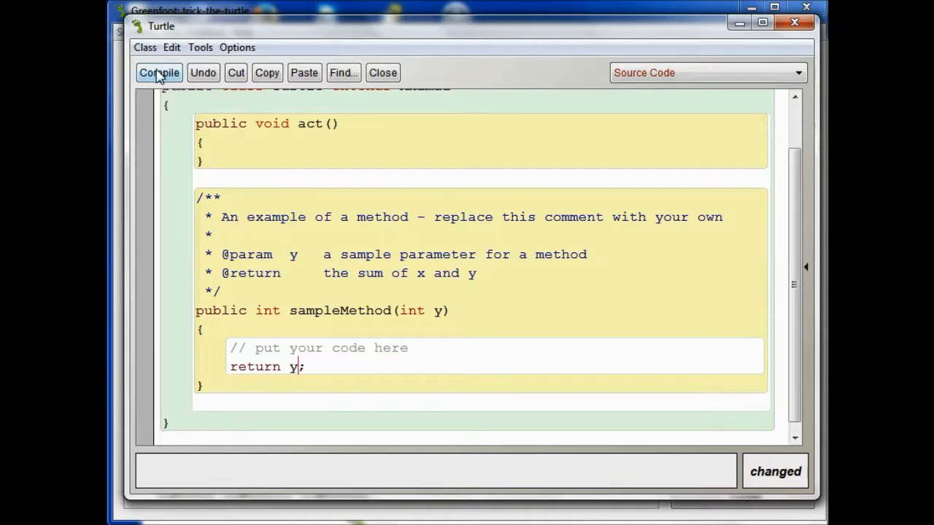
Step: Compile the Turtle class with sampleMethod and close its editor
{"action": "left_click", "coordinate": [159, 73]}
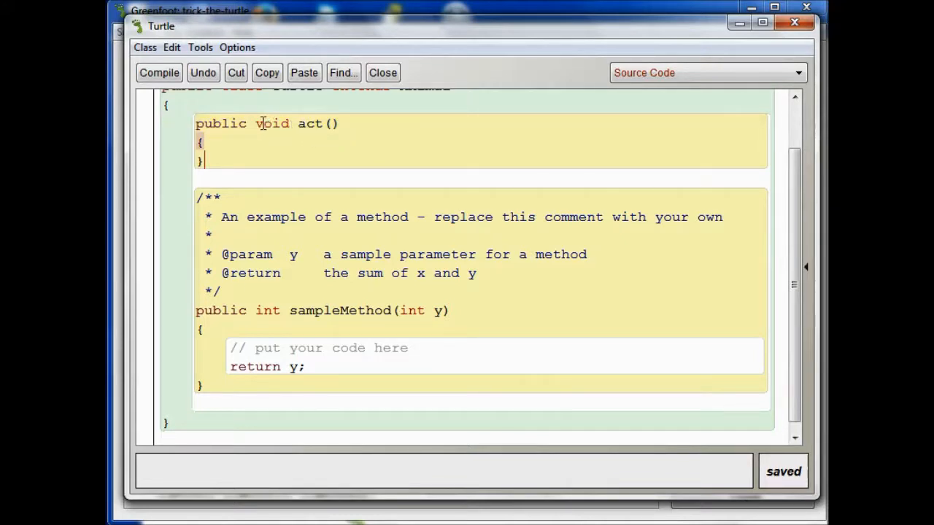
{"action": "mouse_move", "coordinate": [274, 122]}
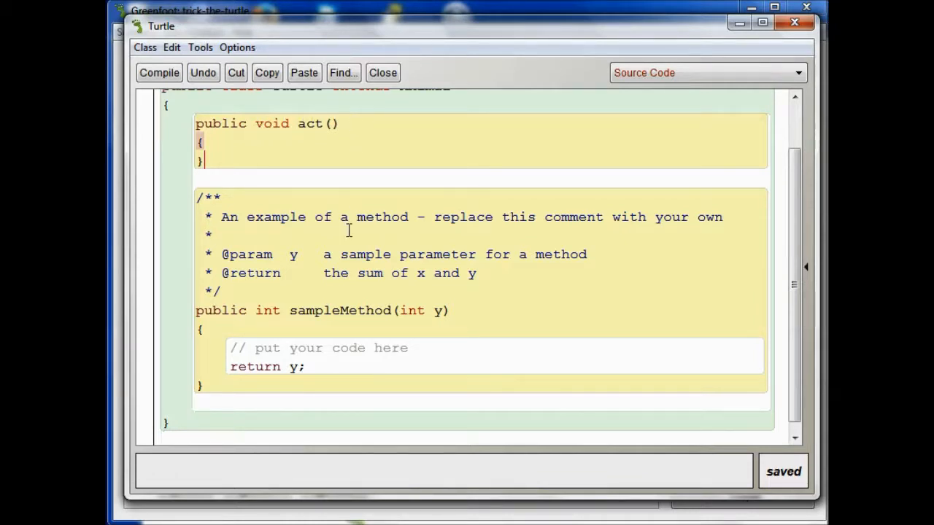
{"action": "mouse_move", "coordinate": [257, 310]}
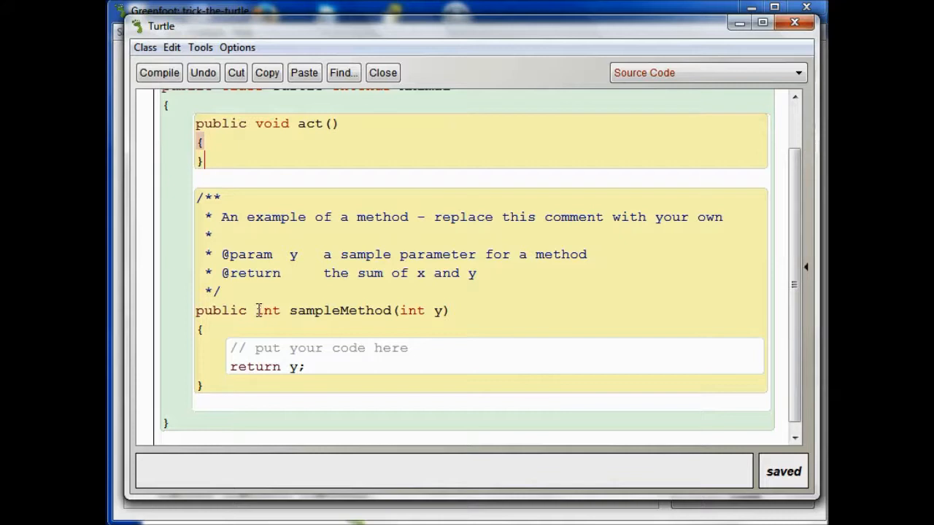
{"action": "mouse_move", "coordinate": [412, 313]}
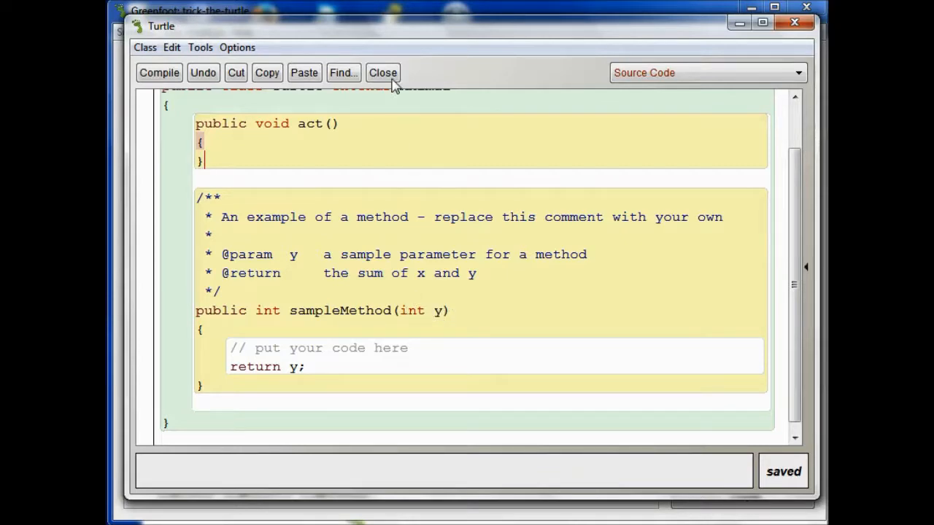
{"action": "left_click", "coordinate": [382, 73]}
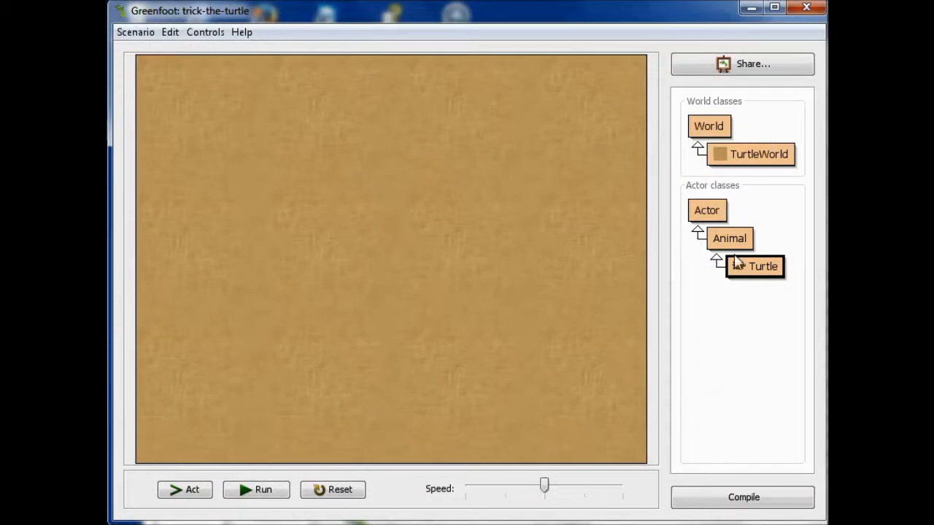
{"action": "right_click", "coordinate": [762, 265]}
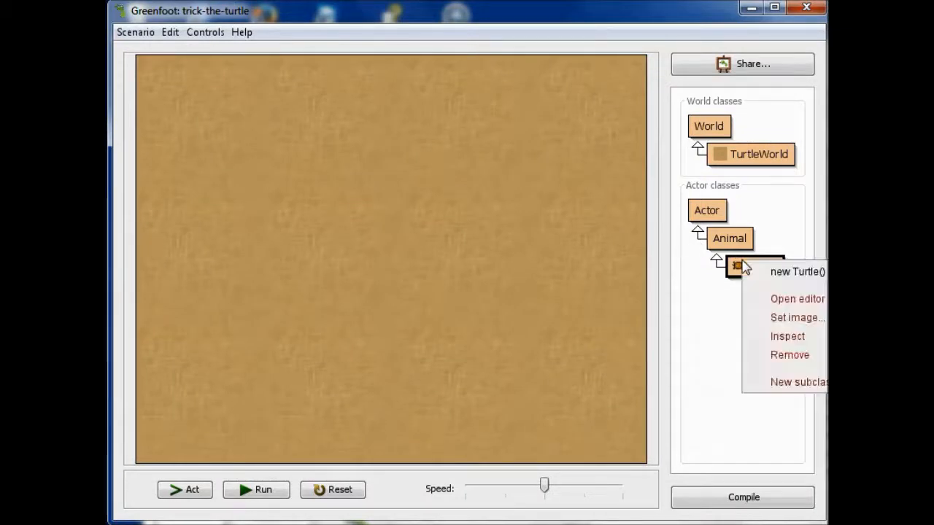
{"action": "left_click", "coordinate": [797, 271]}
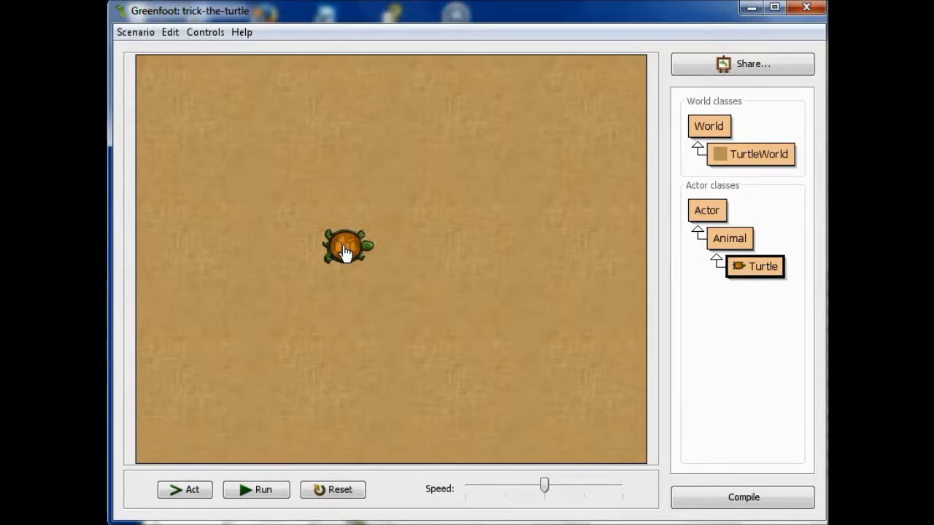
{"action": "right_click", "coordinate": [348, 246]}
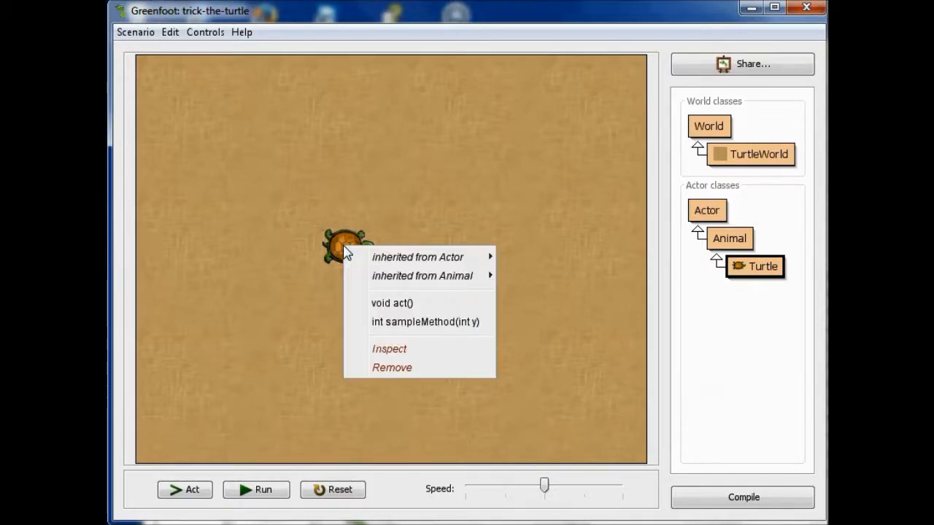
{"action": "mouse_move", "coordinate": [412, 307]}
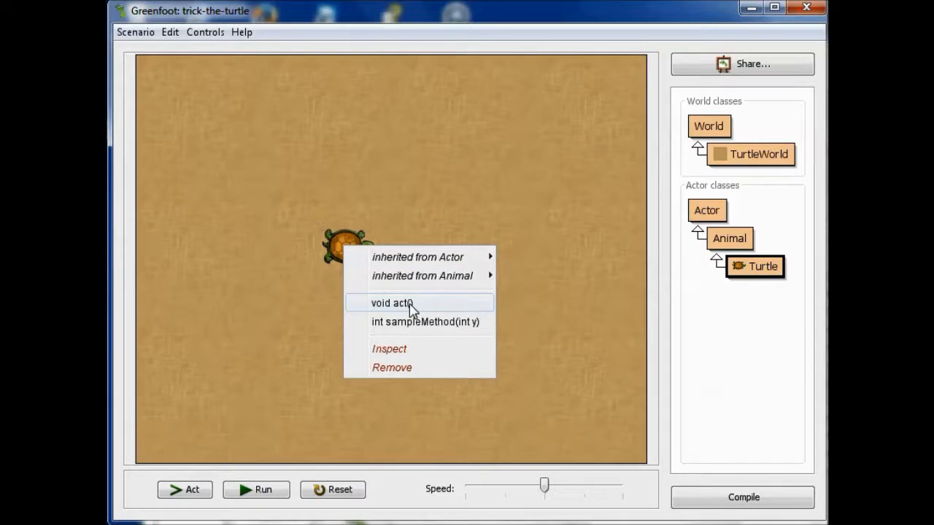
{"action": "mouse_move", "coordinate": [412, 328]}
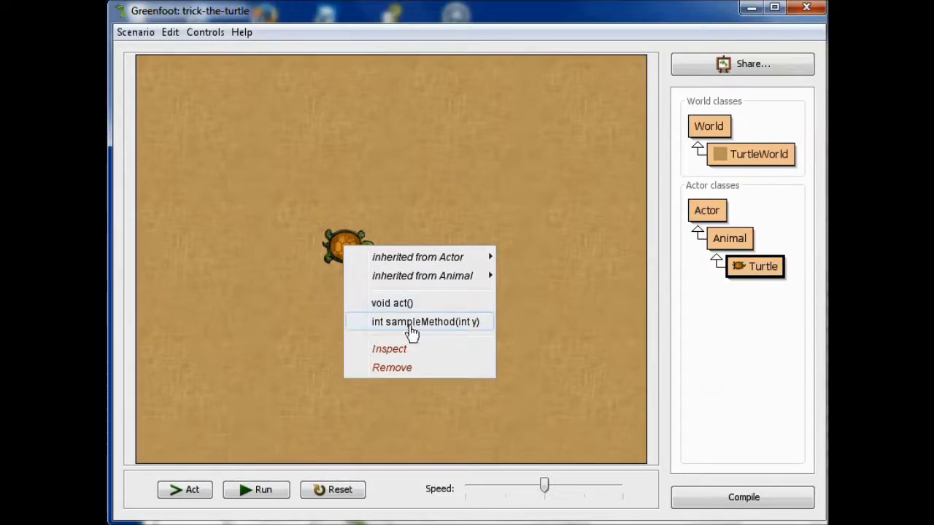
{"action": "left_click", "coordinate": [424, 323]}
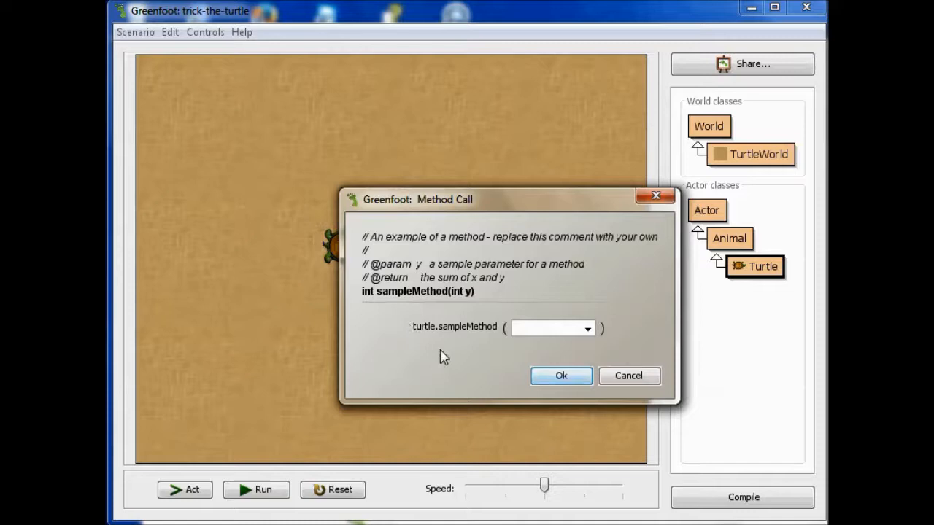
{"action": "mouse_move", "coordinate": [577, 324]}
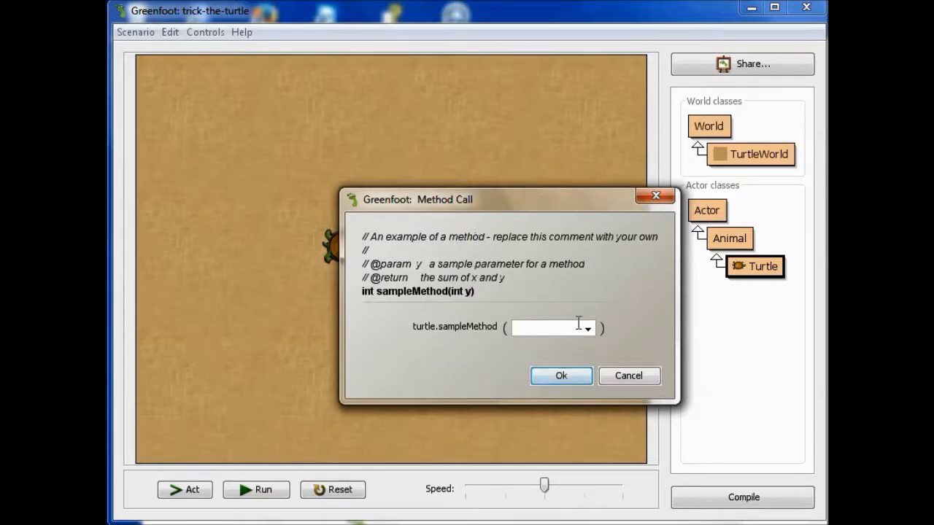
{"action": "mouse_move", "coordinate": [627, 376]}
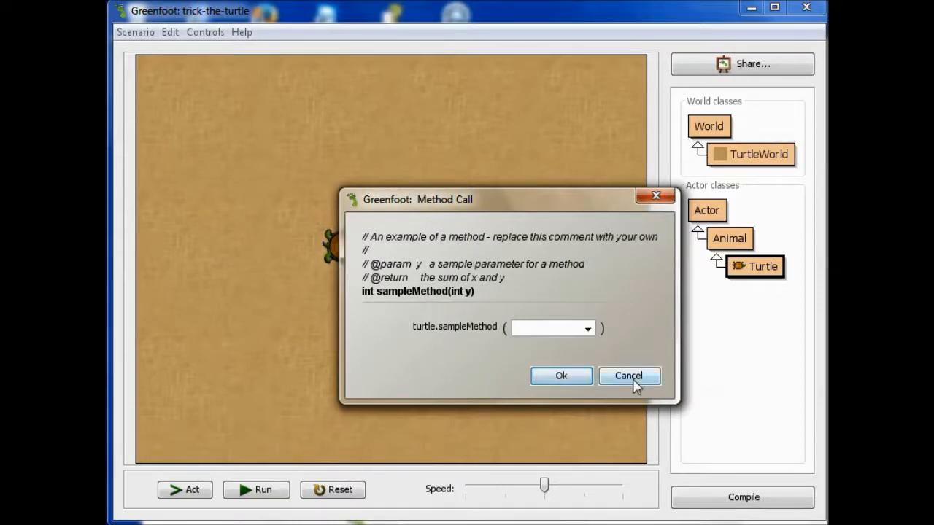
{"action": "left_click", "coordinate": [627, 377]}
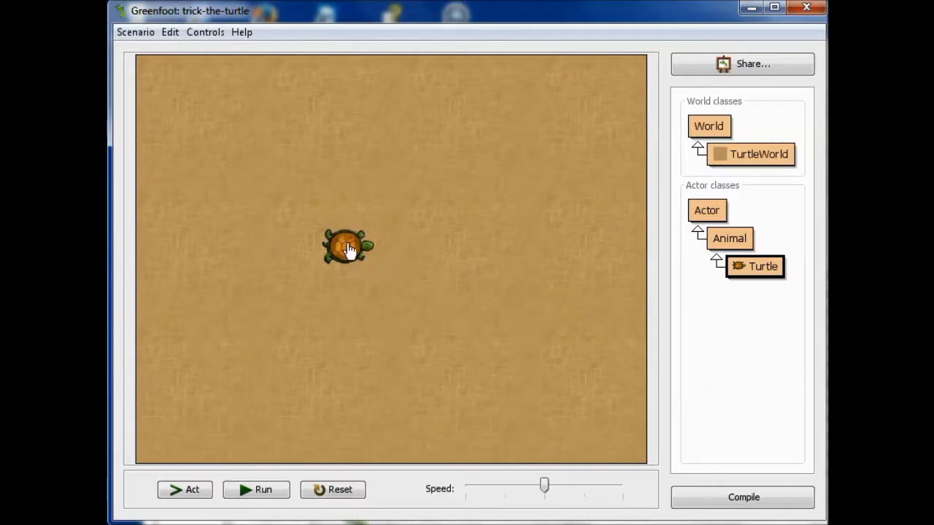
{"action": "right_click", "coordinate": [347, 247]}
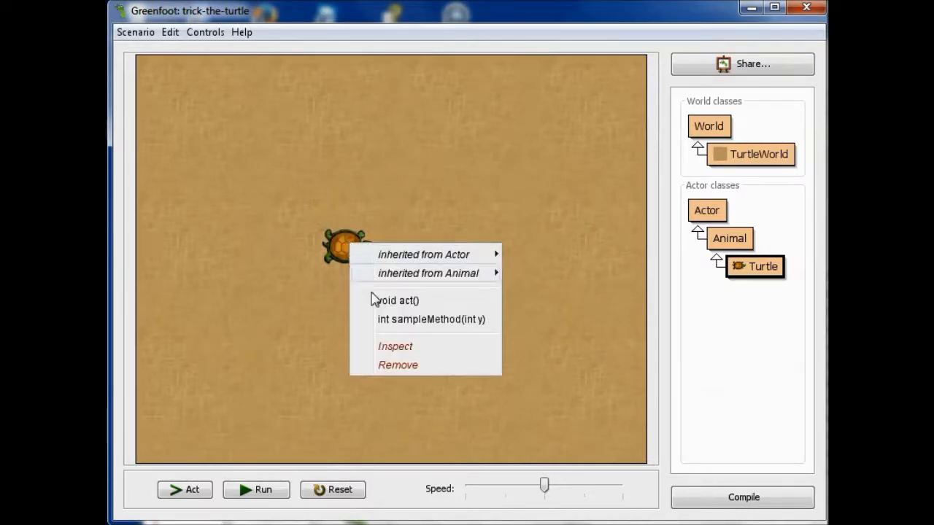
{"action": "mouse_move", "coordinate": [364, 324]}
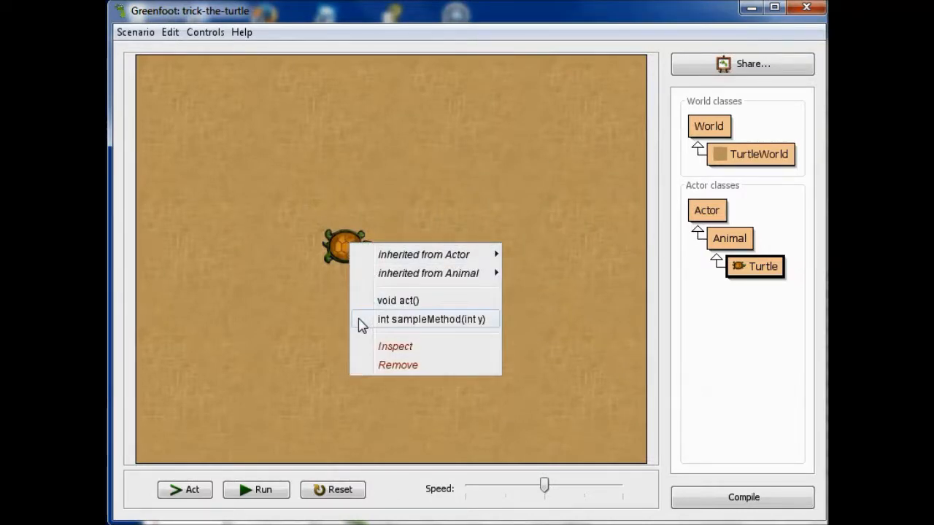
{"action": "mouse_move", "coordinate": [397, 300]}
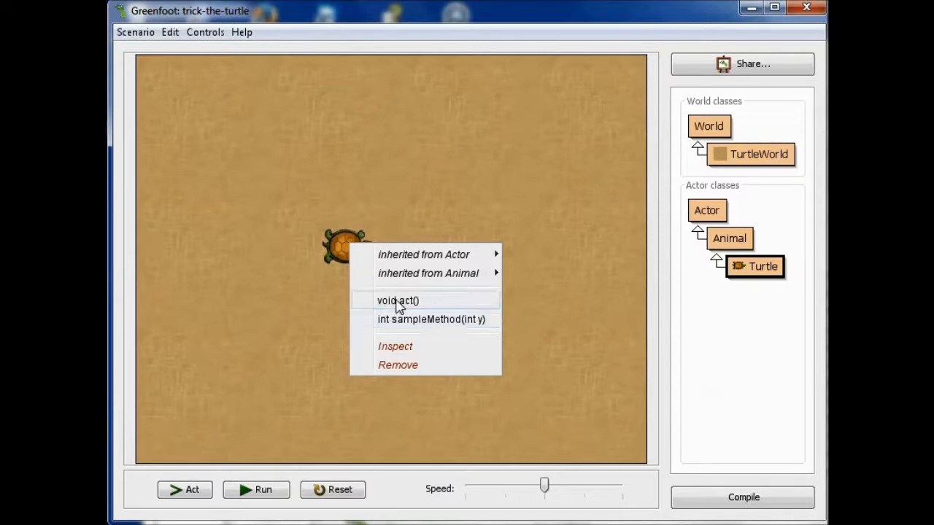
{"action": "left_click", "coordinate": [397, 300]}
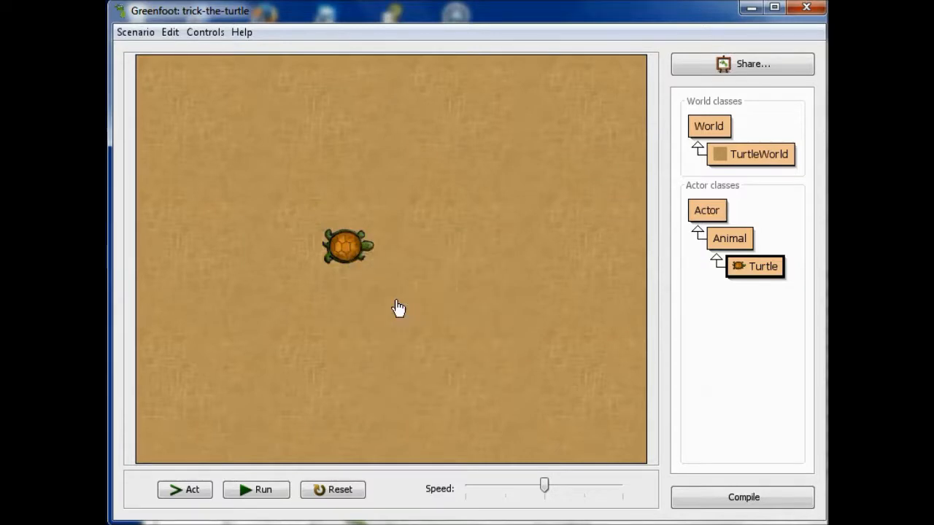
{"action": "mouse_move", "coordinate": [697, 283]}
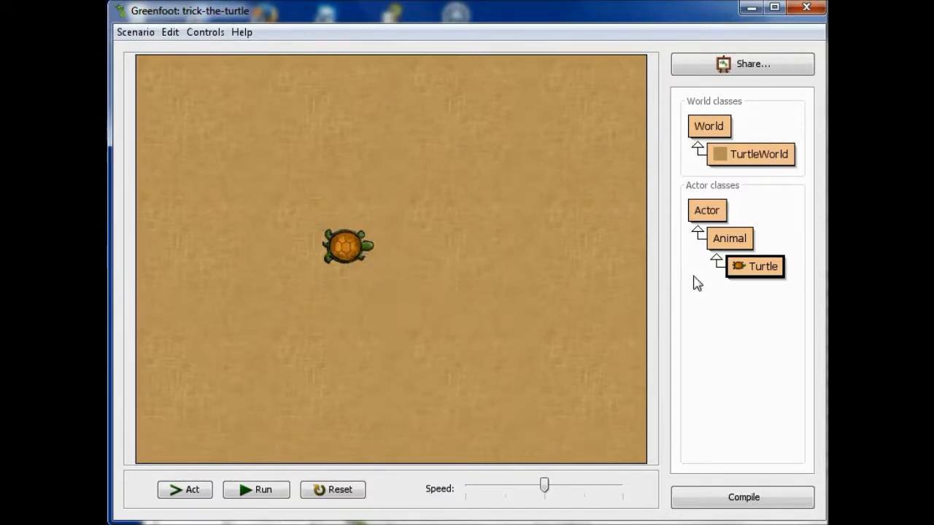
Step: Reopen the Turtle source to view the saved sampleMethod returning y
{"action": "double_click", "coordinate": [761, 265]}
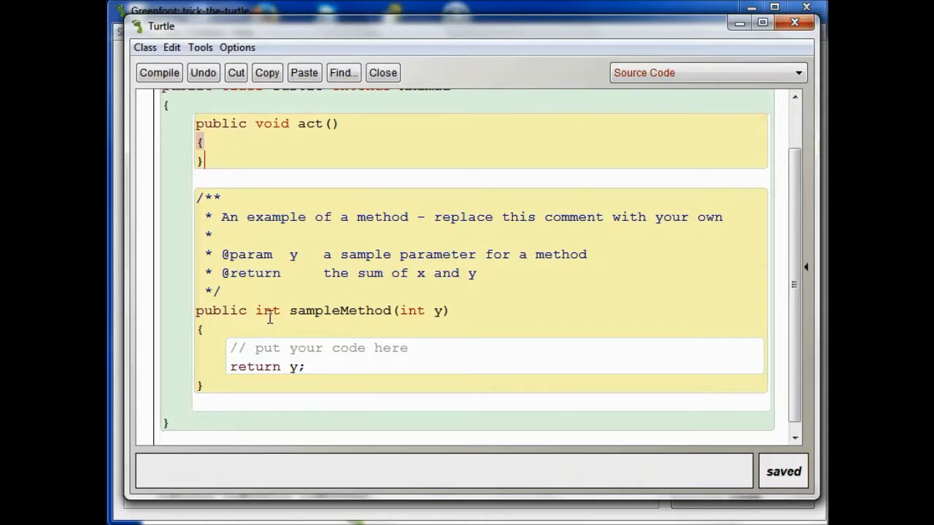
{"action": "mouse_move", "coordinate": [383, 73]}
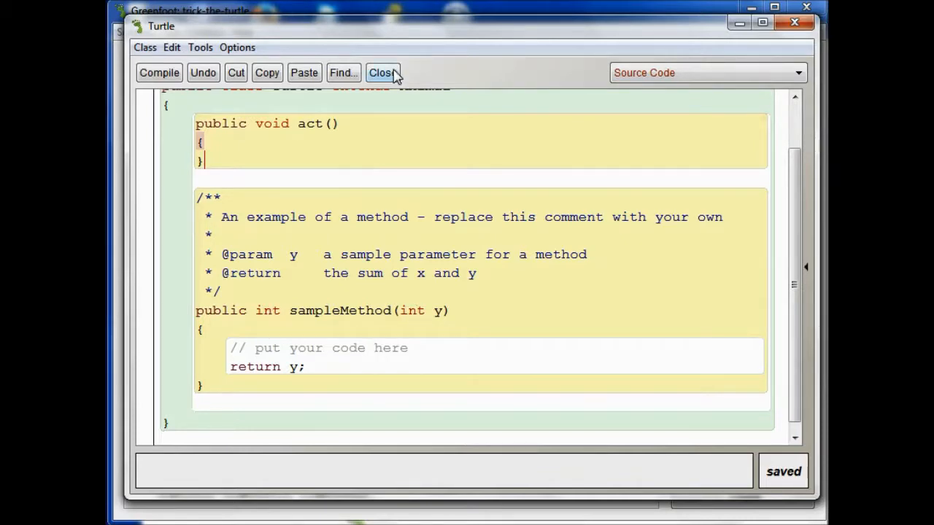
Step: Close the editor and call sampleMethod on the turtle with 7, getting 7 back
{"action": "left_click", "coordinate": [380, 73]}
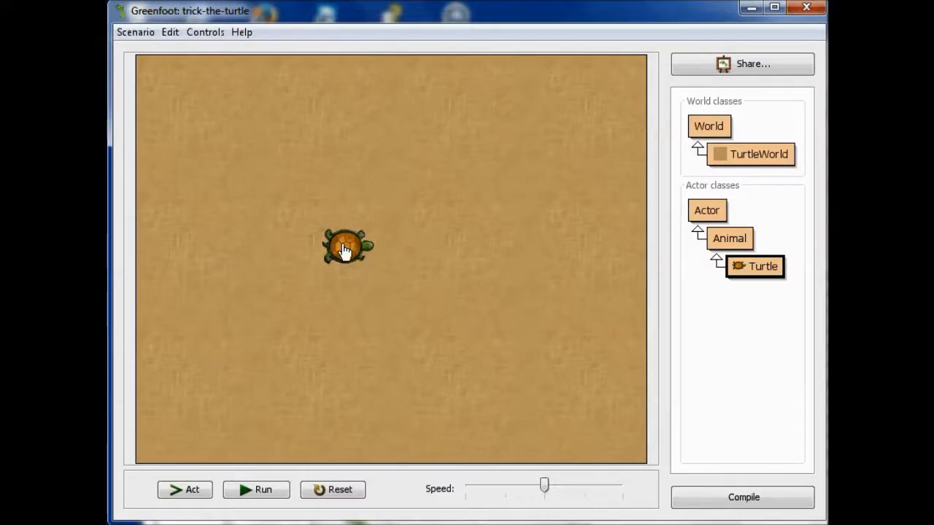
{"action": "right_click", "coordinate": [344, 248]}
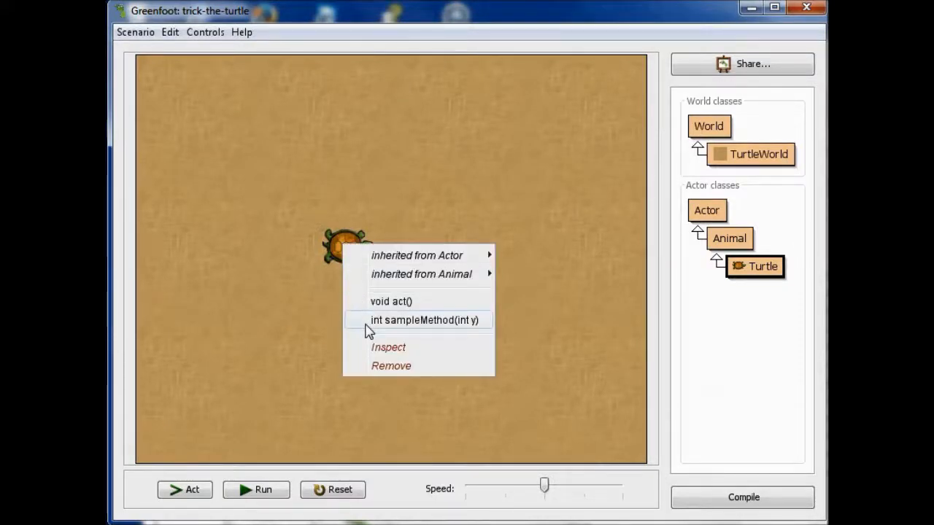
{"action": "left_click", "coordinate": [423, 320]}
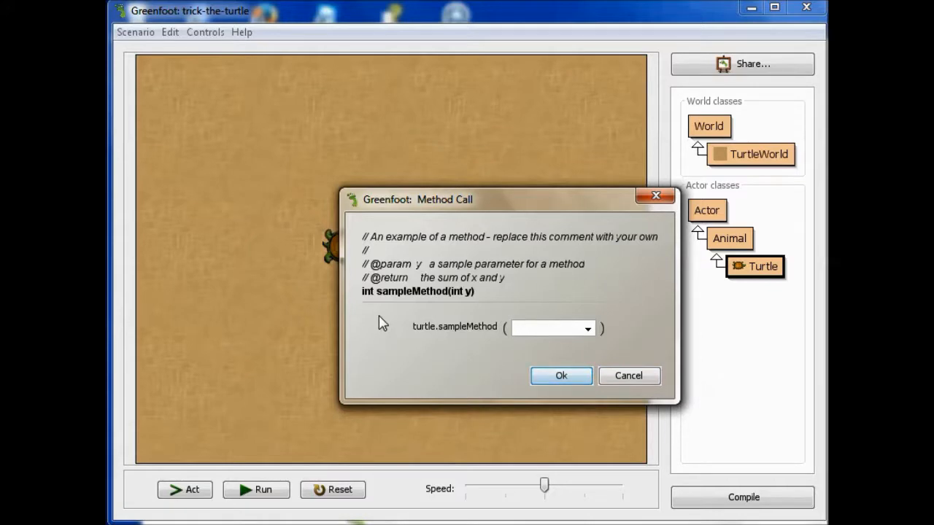
{"action": "type", "text": "7"}
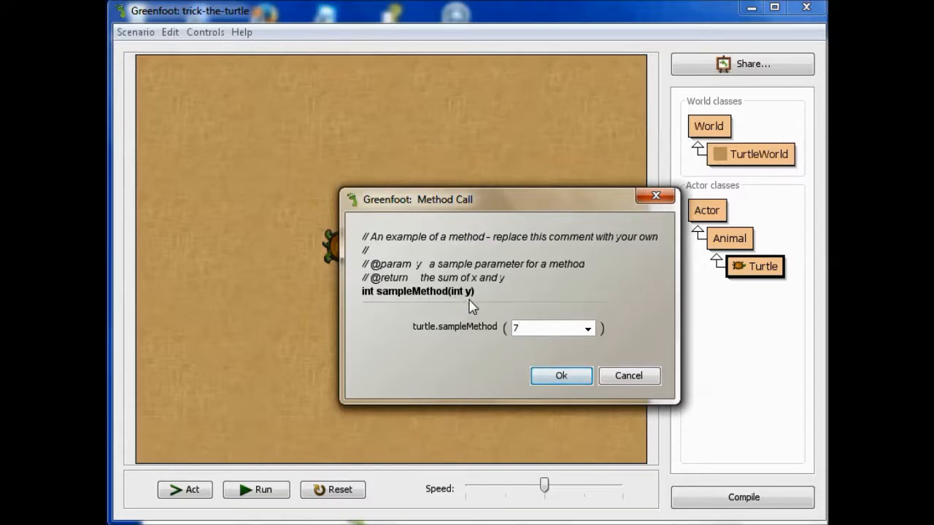
{"action": "mouse_move", "coordinate": [464, 337]}
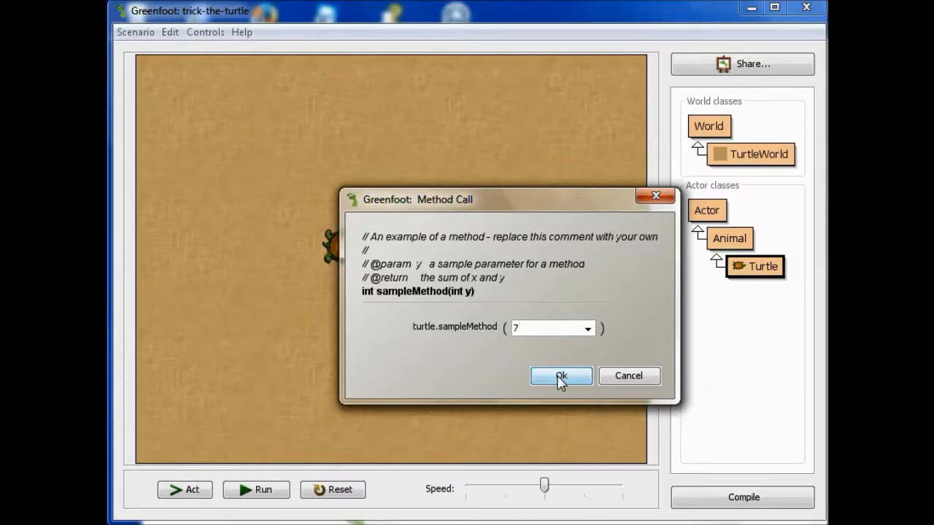
{"action": "left_click", "coordinate": [560, 377]}
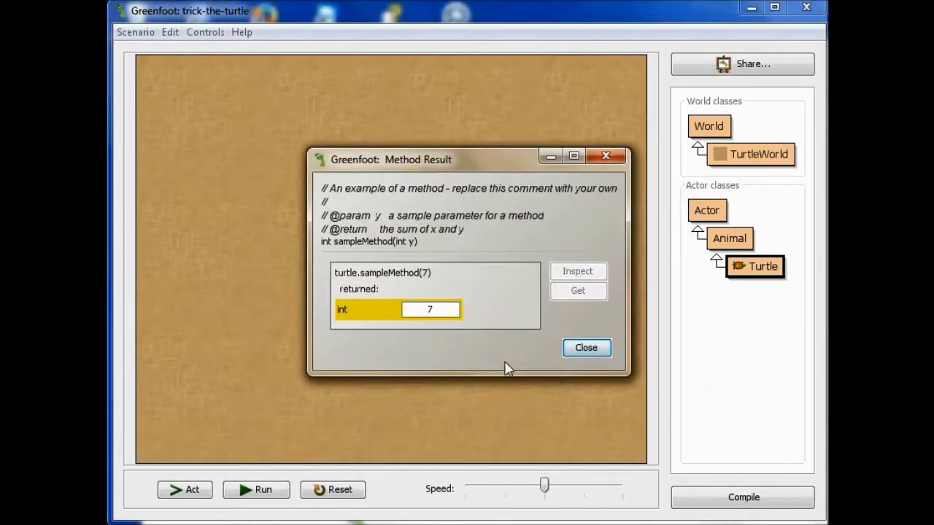
{"action": "mouse_move", "coordinate": [434, 336]}
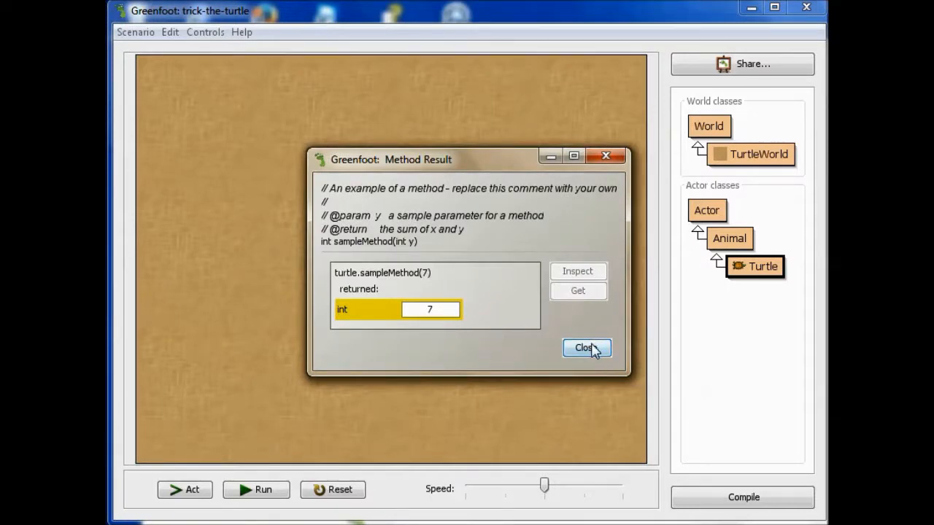
{"action": "left_click", "coordinate": [586, 347]}
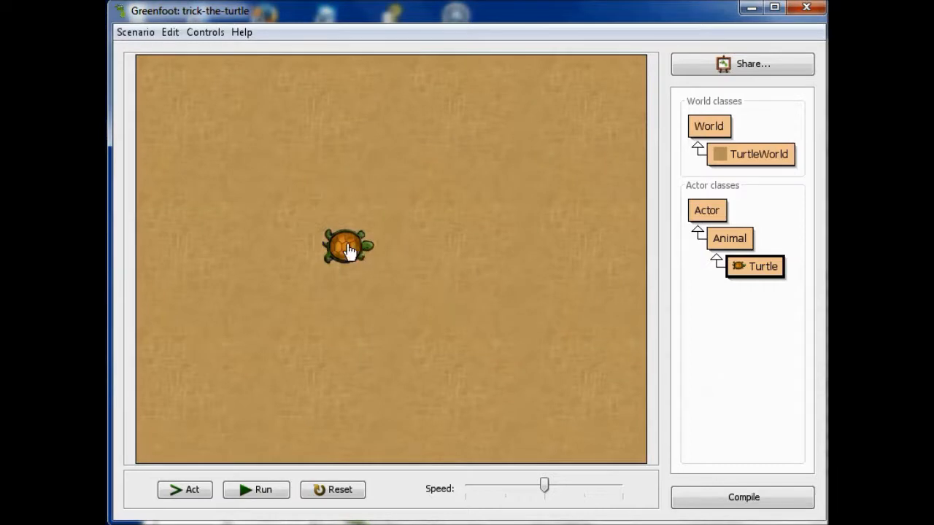
Step: Call sampleMethod on the turtle with -98, see it return -98, and dismiss the result
{"action": "right_click", "coordinate": [347, 245]}
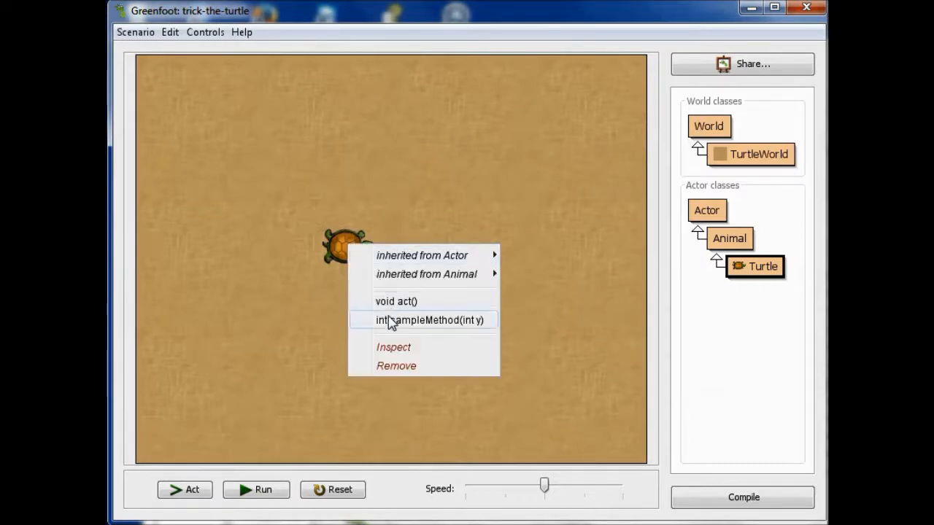
{"action": "left_click", "coordinate": [429, 319]}
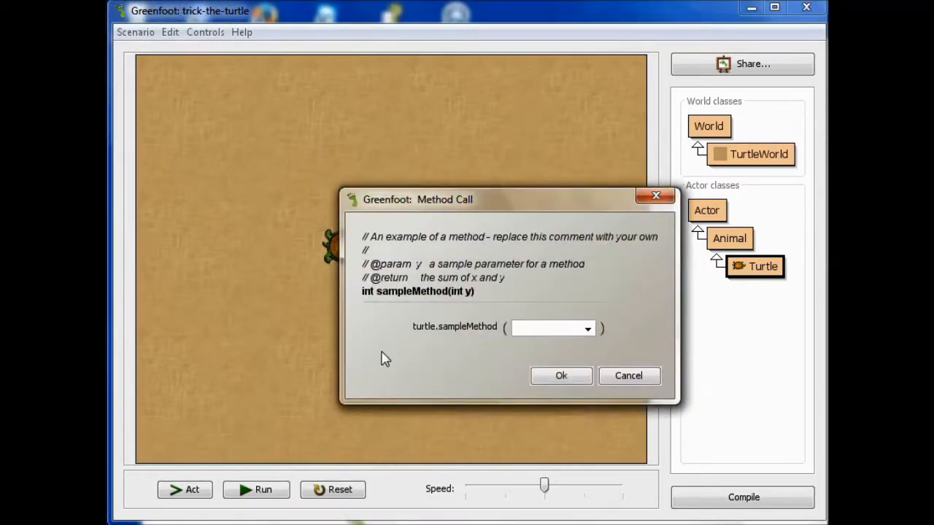
{"action": "type", "text": "-98"}
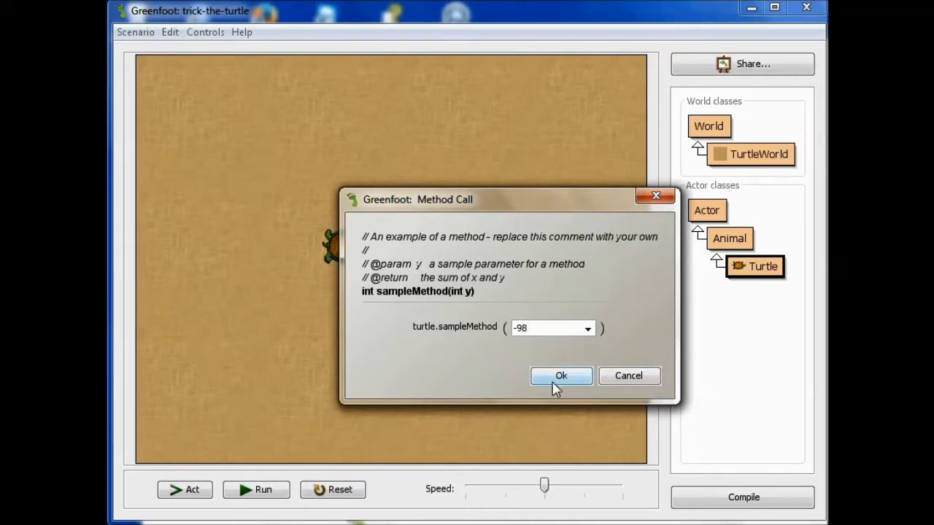
{"action": "left_click", "coordinate": [560, 376]}
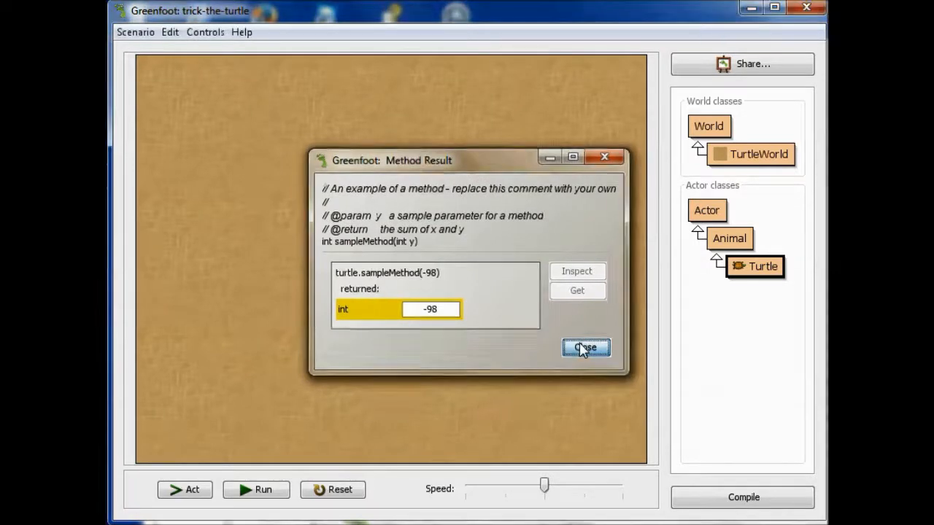
{"action": "left_click", "coordinate": [585, 347]}
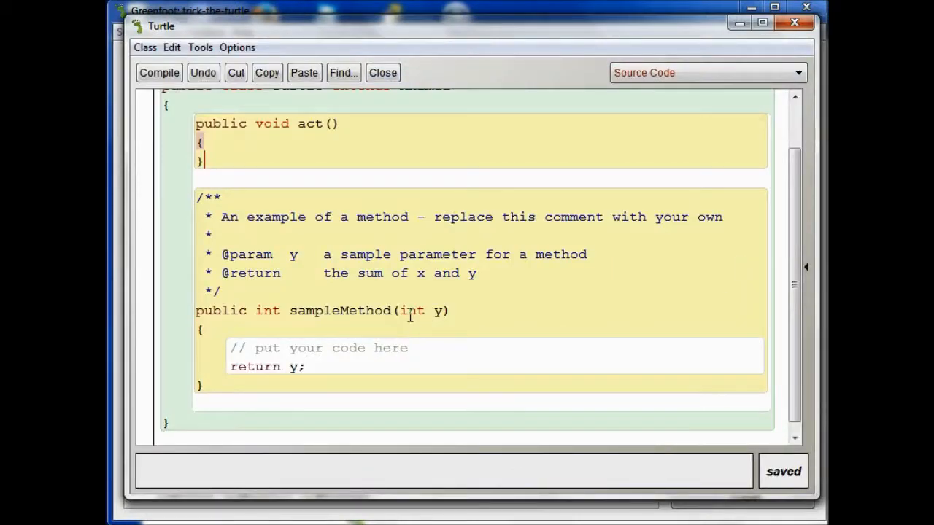
{"action": "mouse_move", "coordinate": [339, 381]}
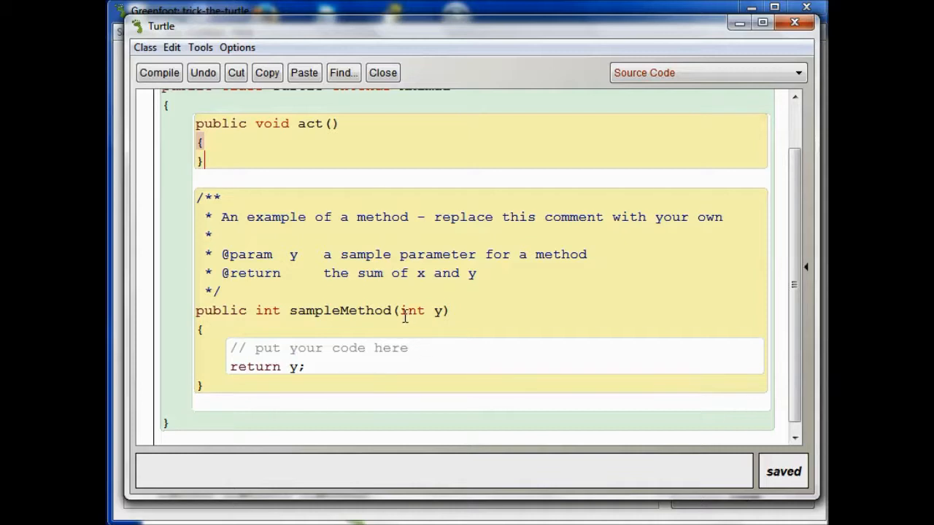
{"action": "mouse_move", "coordinate": [408, 330]}
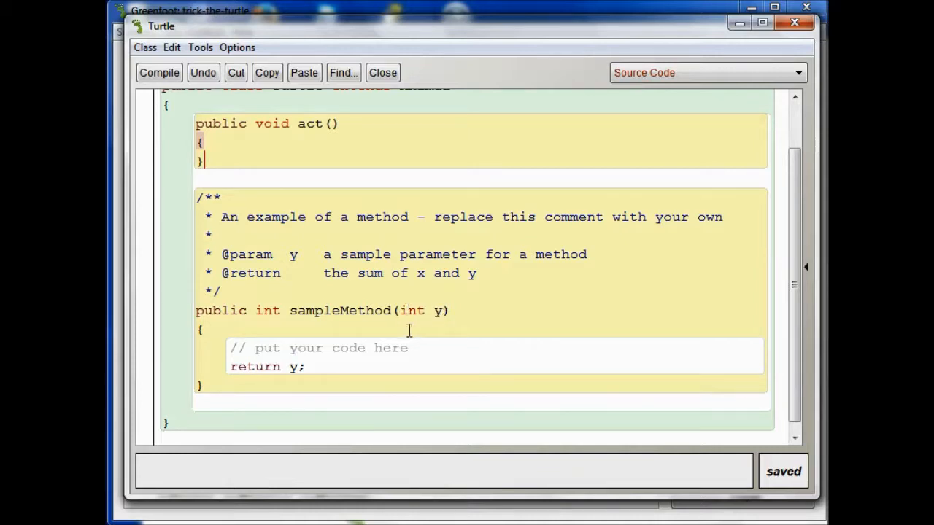